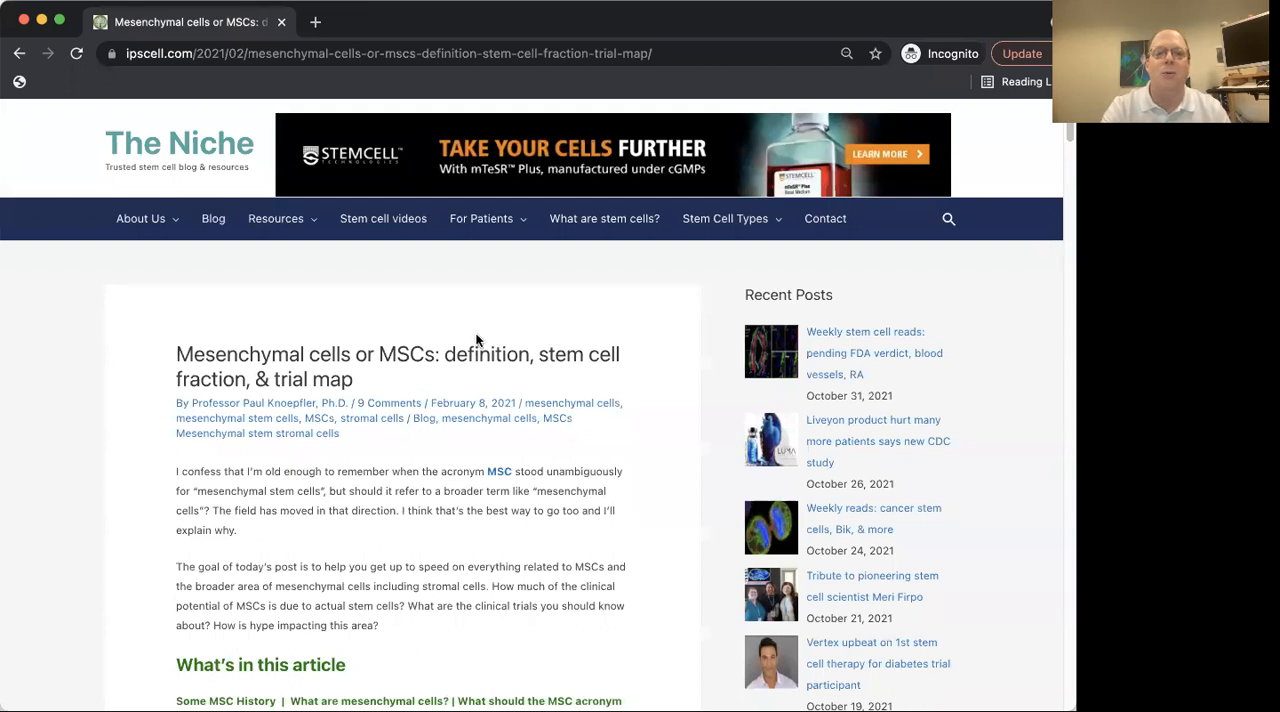
mouse_move(436, 304)
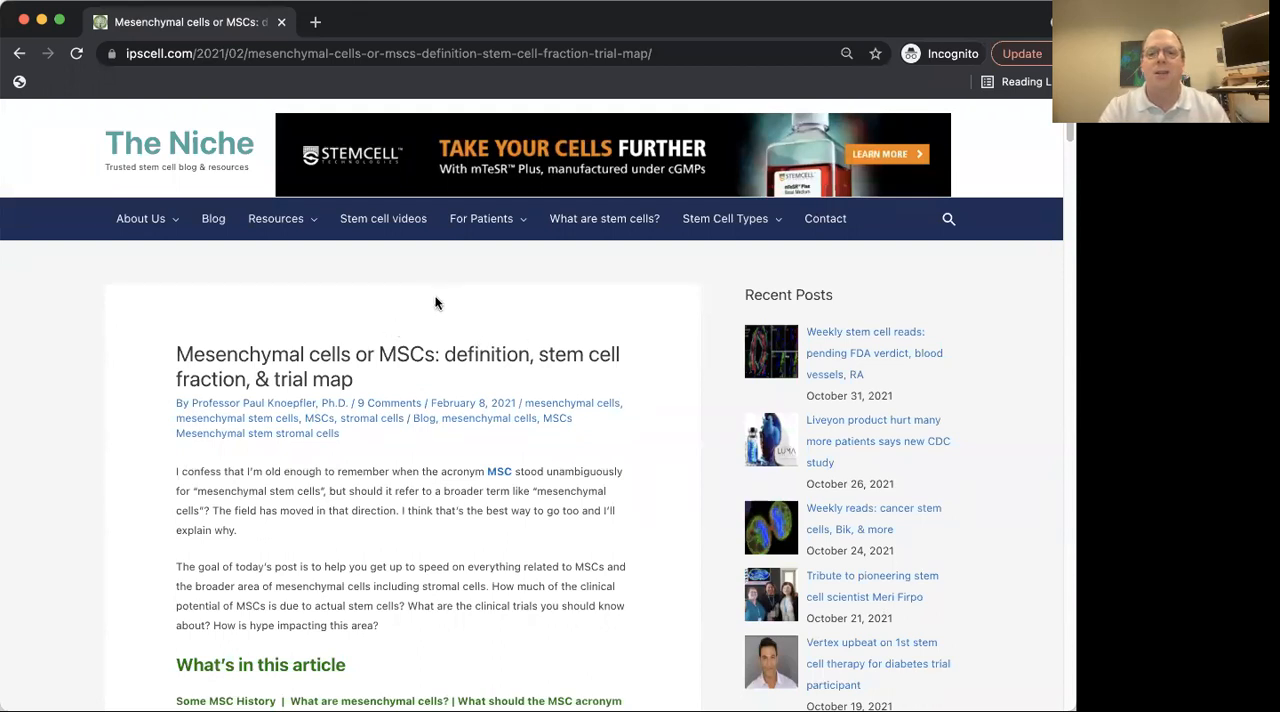
Step: Scroll down to the micrograph of human MSCs and the 'Some MSC history & how you make them' heading
left_click(276, 218)
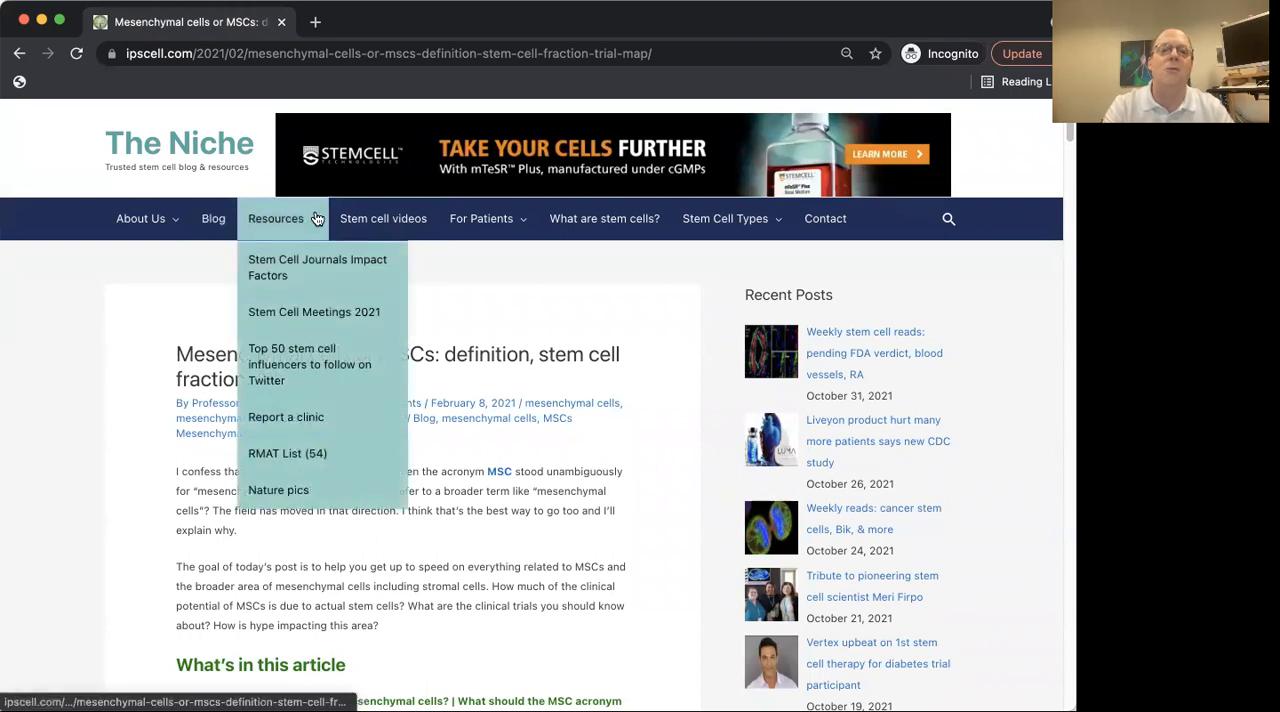
mouse_move(384, 218)
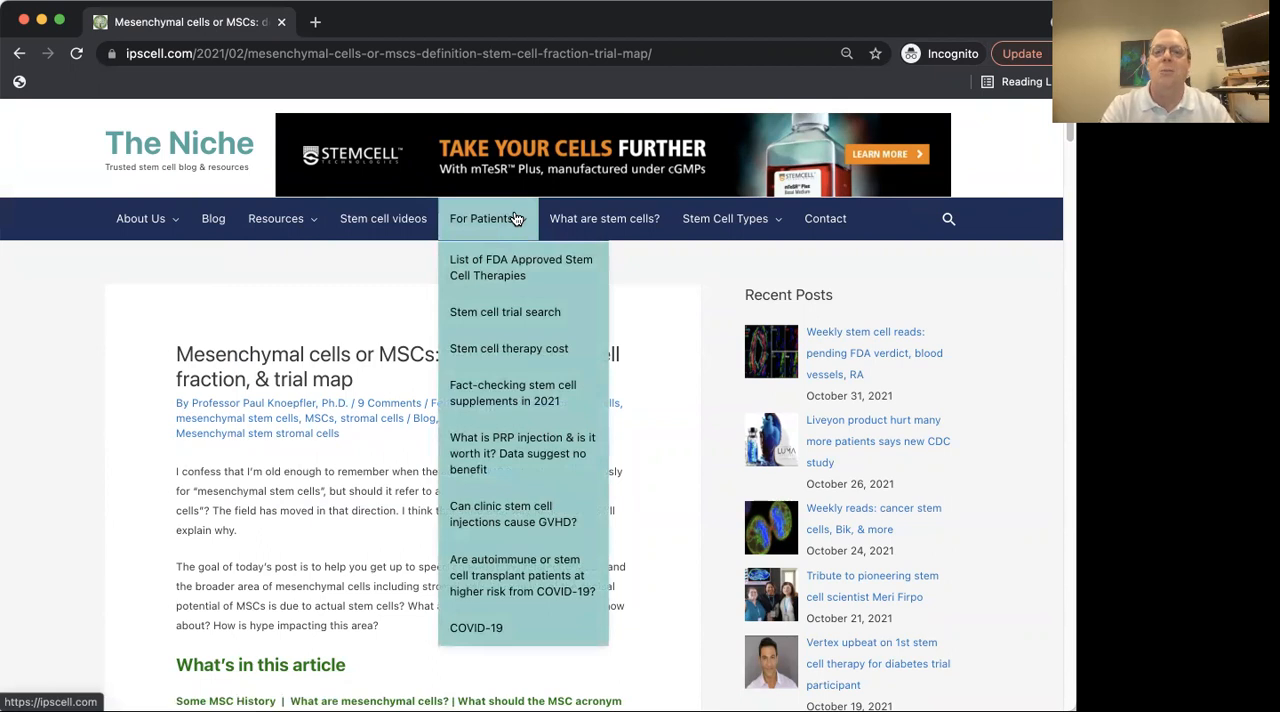
mouse_move(604, 218)
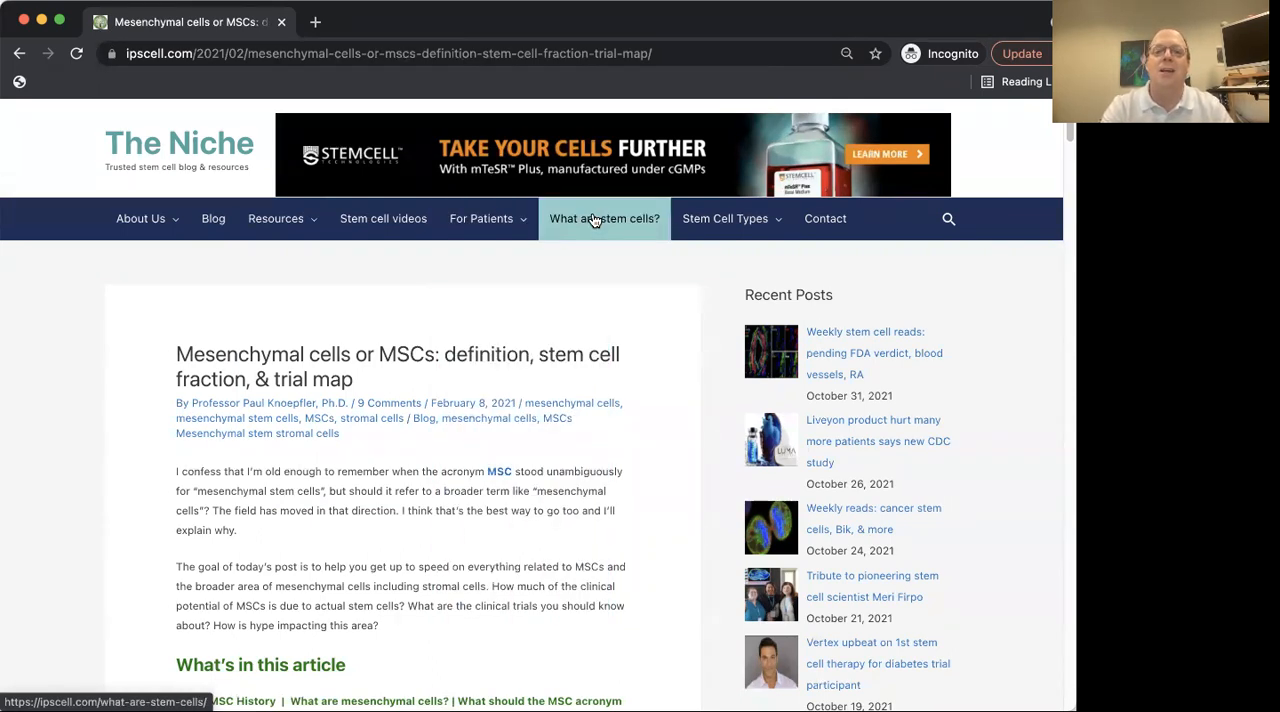
mouse_move(384, 218)
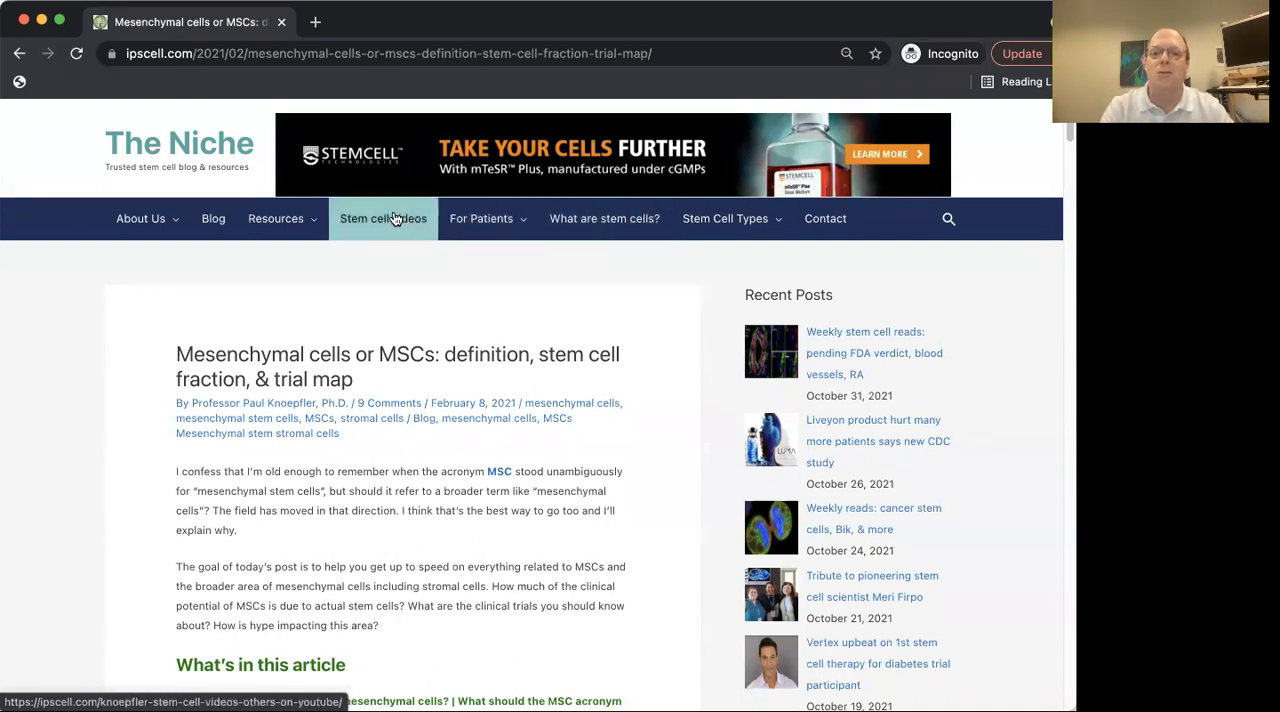
mouse_move(304, 296)
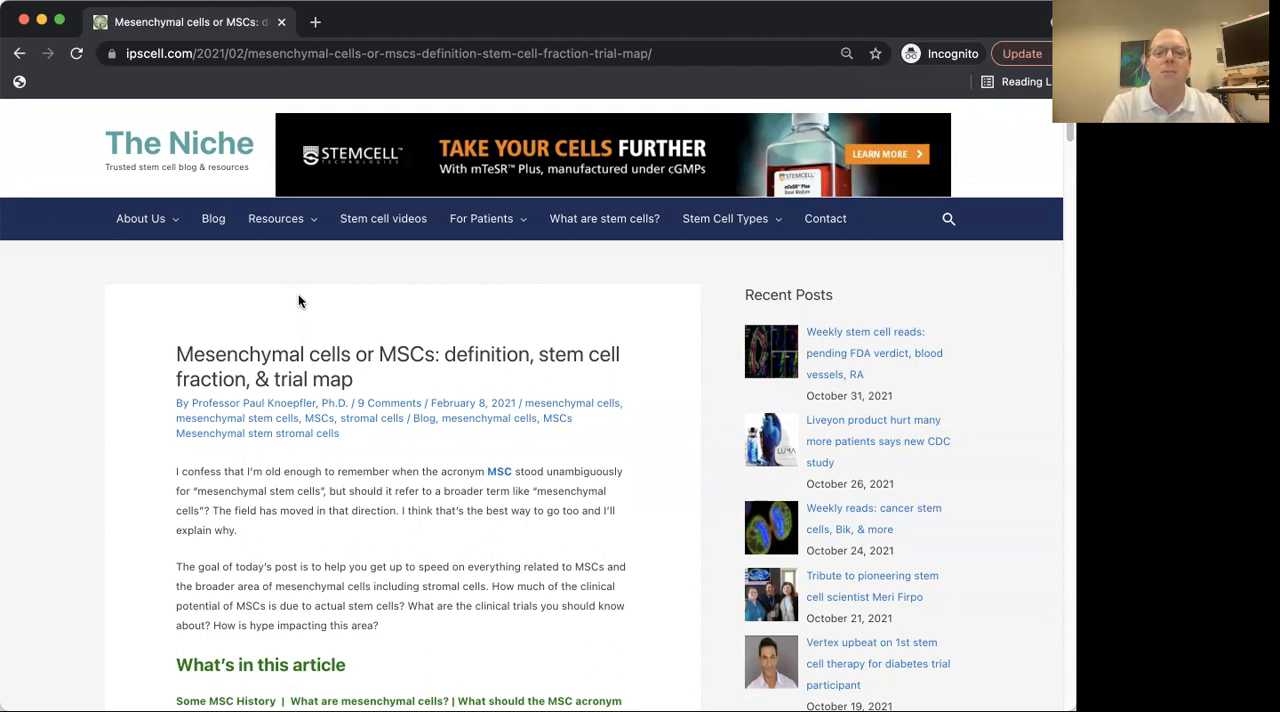
mouse_move(400, 348)
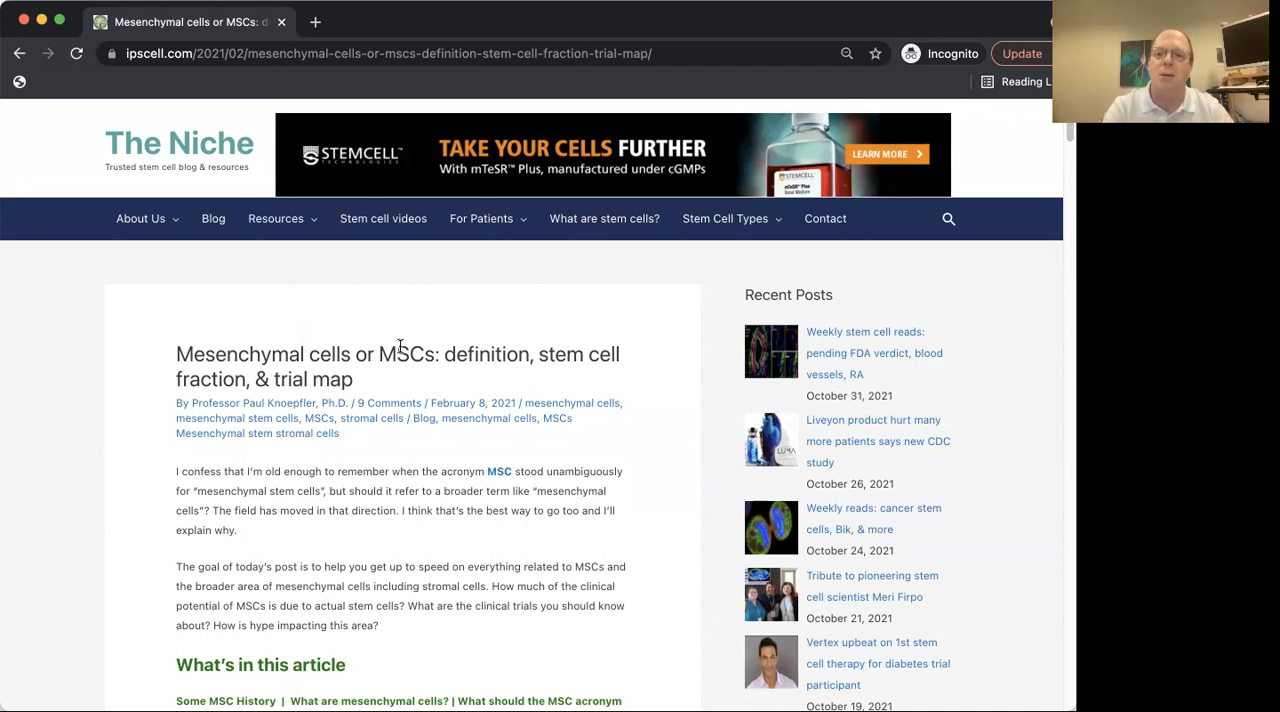
mouse_move(404, 336)
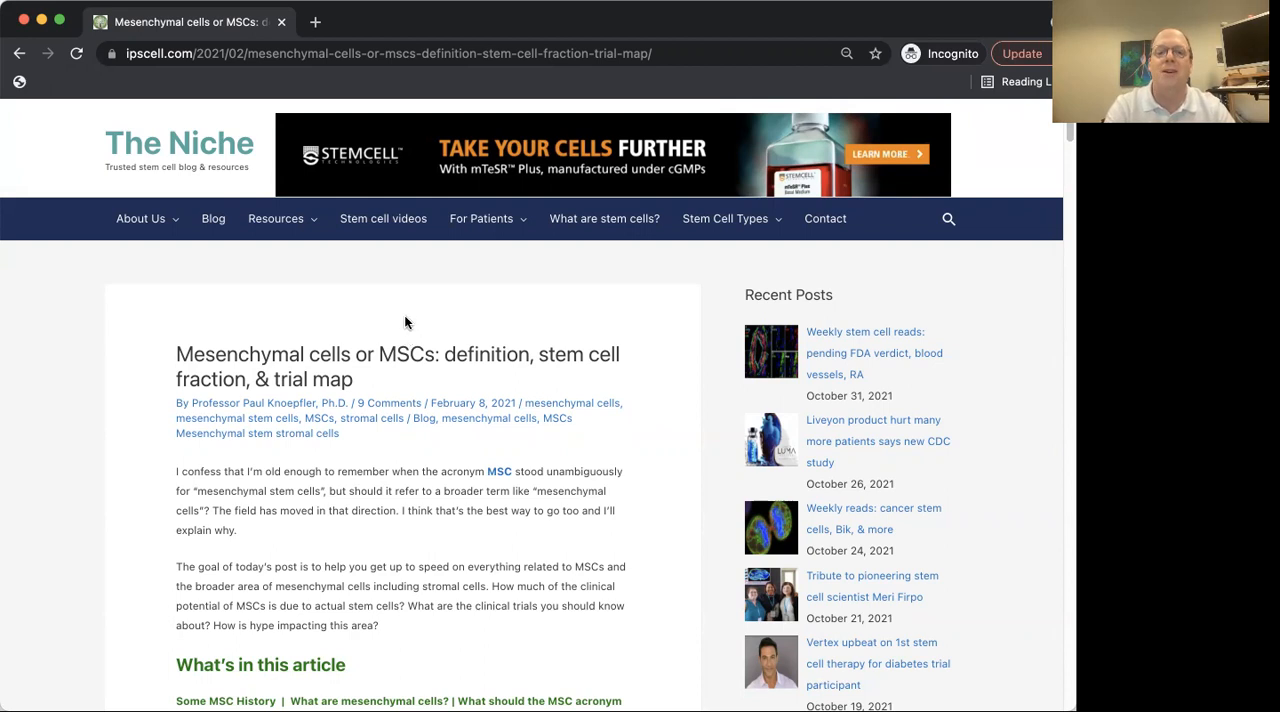
mouse_move(368, 310)
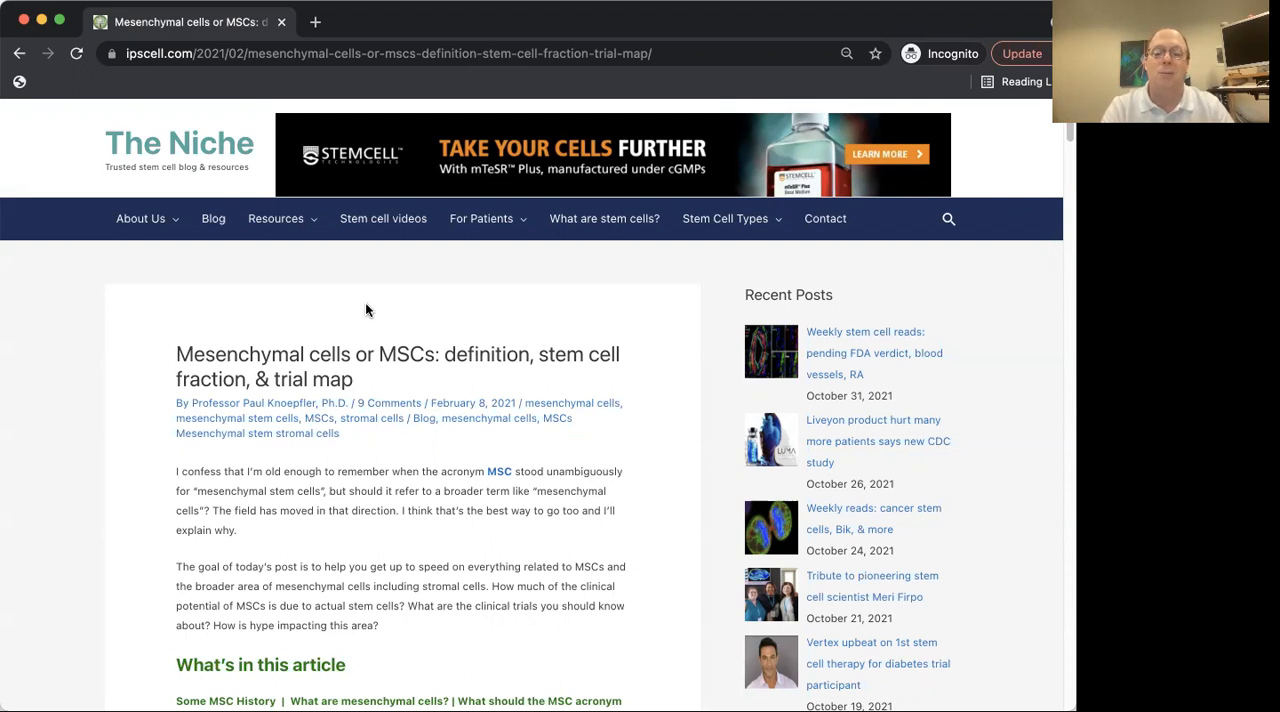
scroll("down", 3)
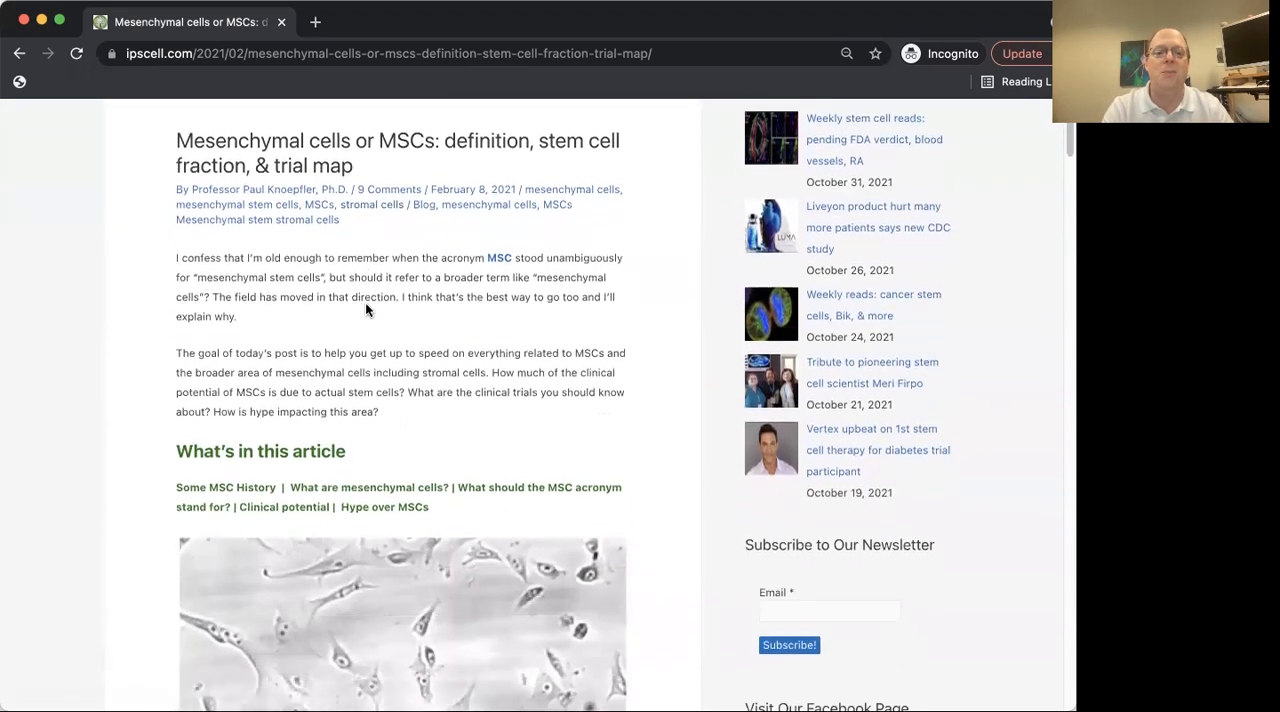
scroll("down", 3)
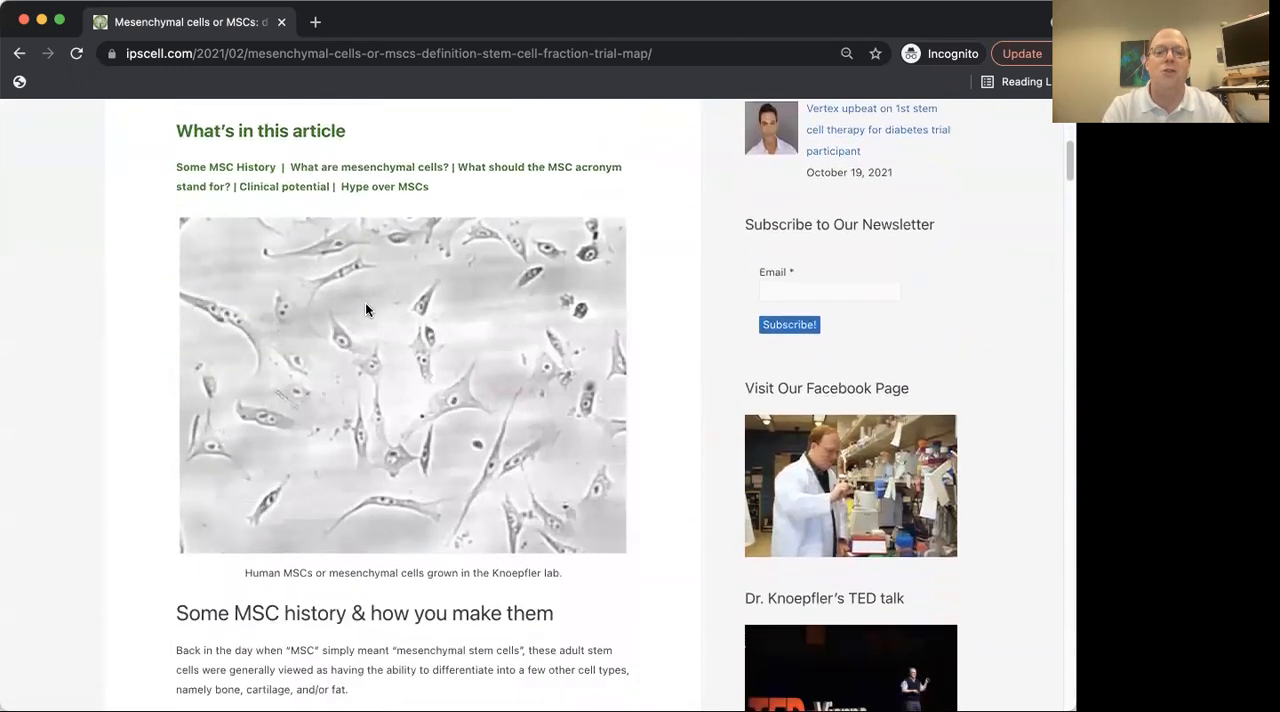
scroll("down", 3)
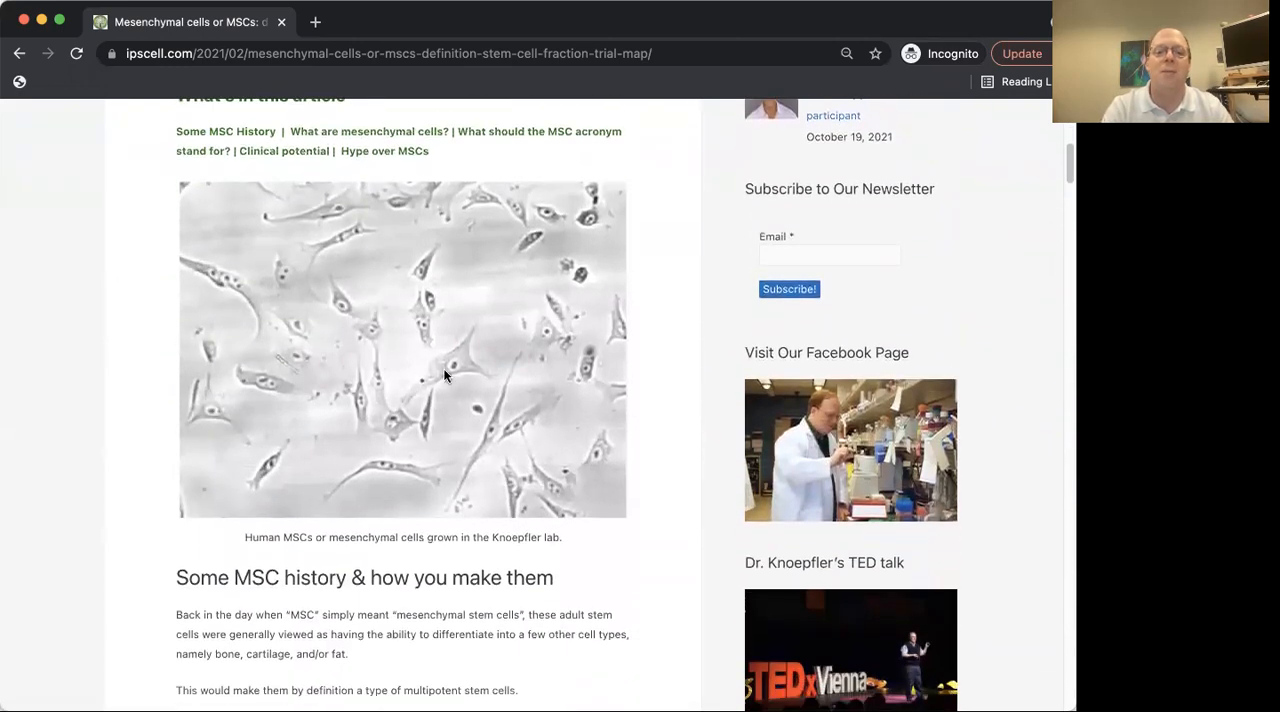
mouse_move(444, 376)
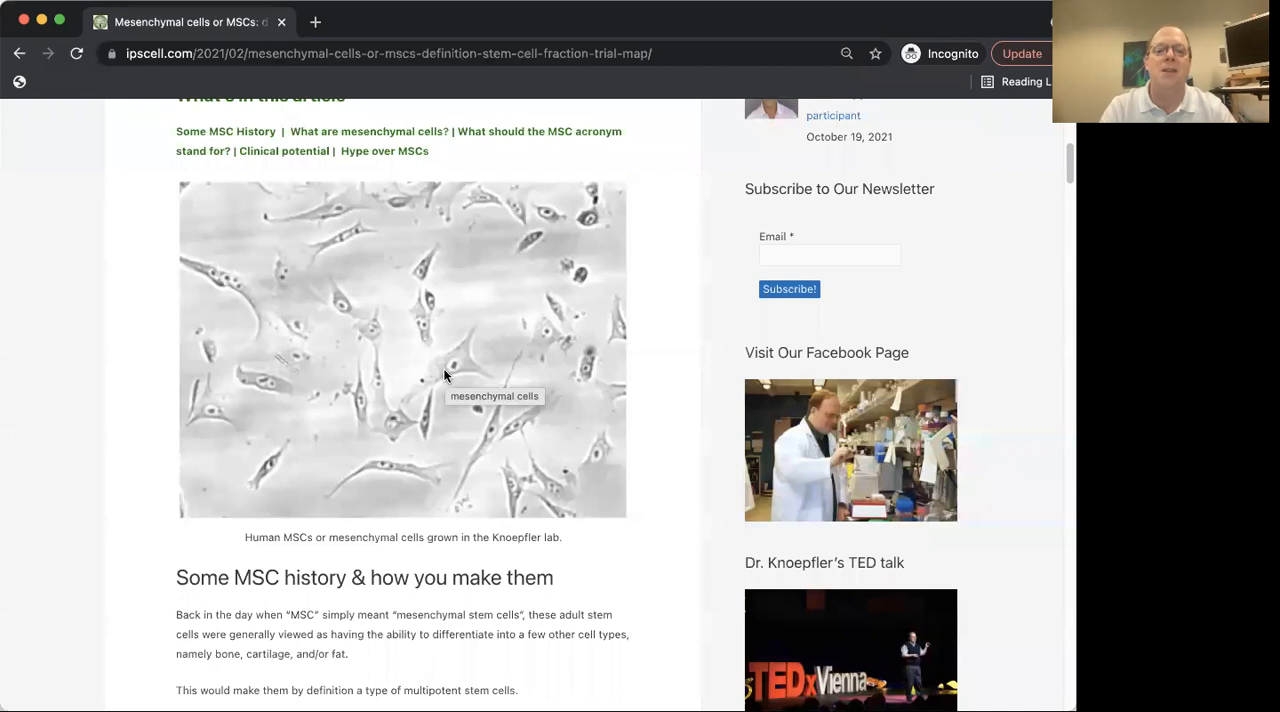
mouse_move(444, 376)
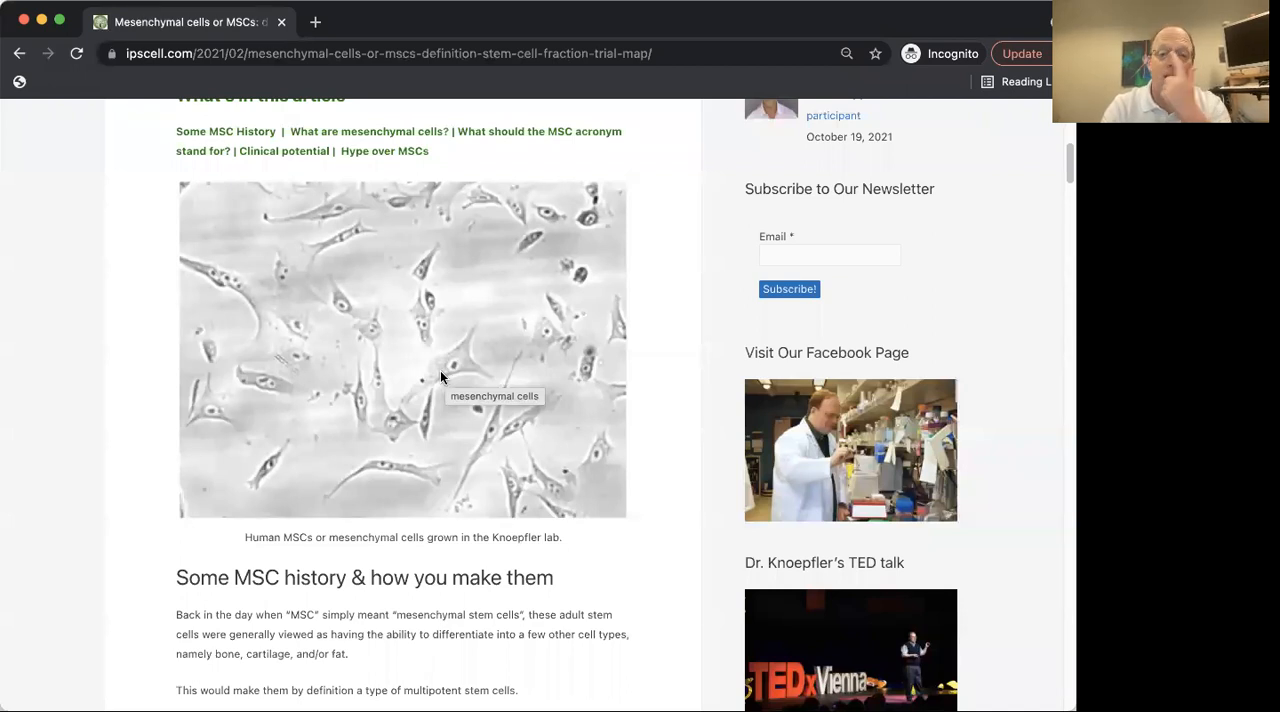
mouse_move(446, 478)
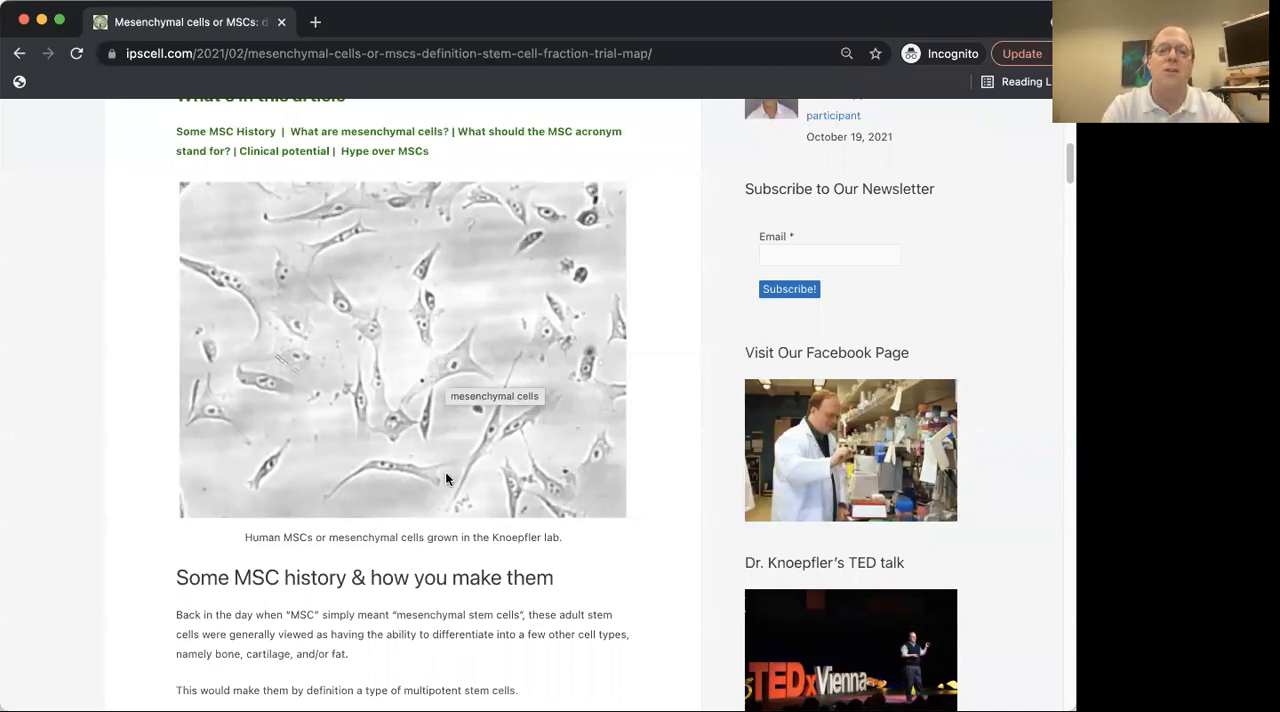
mouse_move(450, 378)
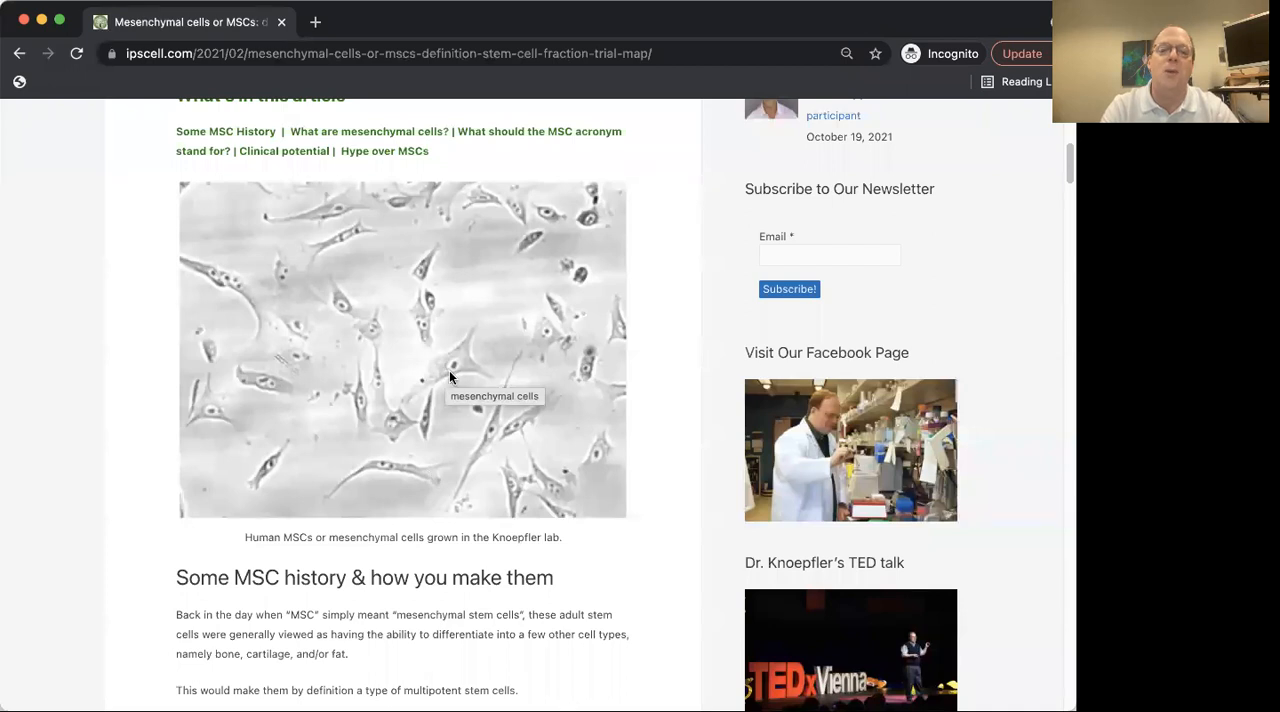
mouse_move(452, 368)
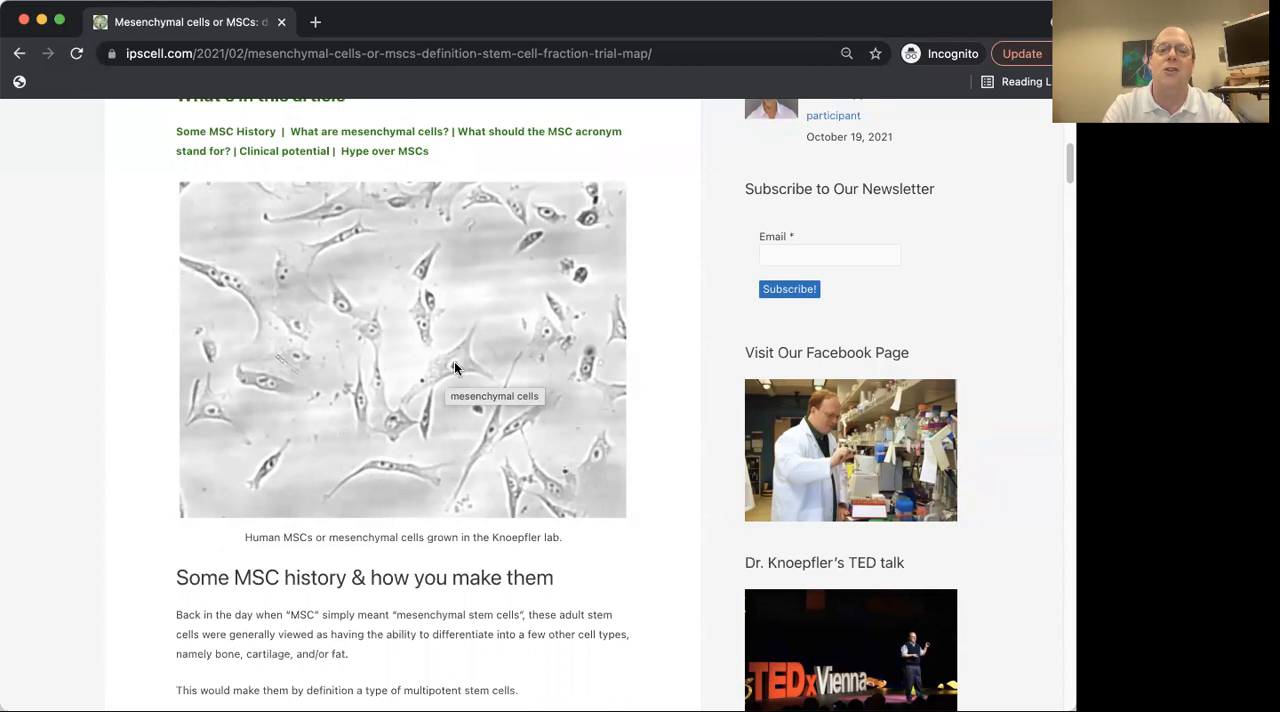
mouse_move(460, 370)
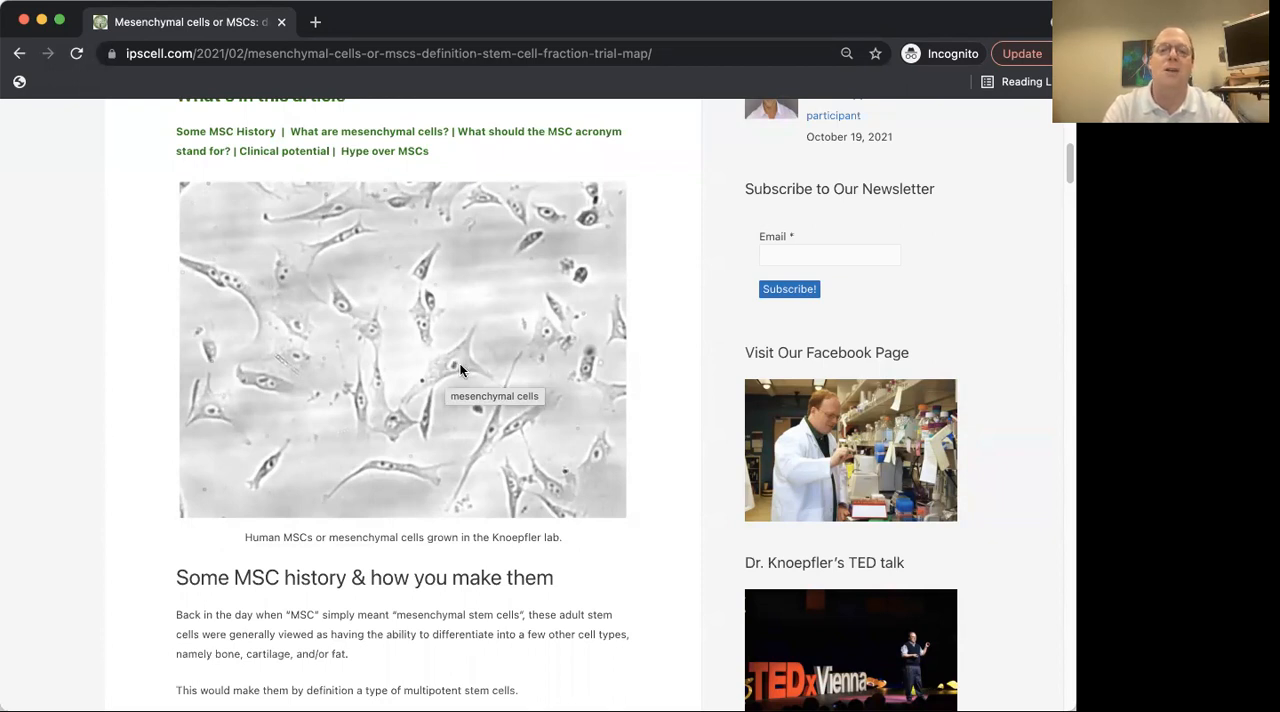
mouse_move(454, 368)
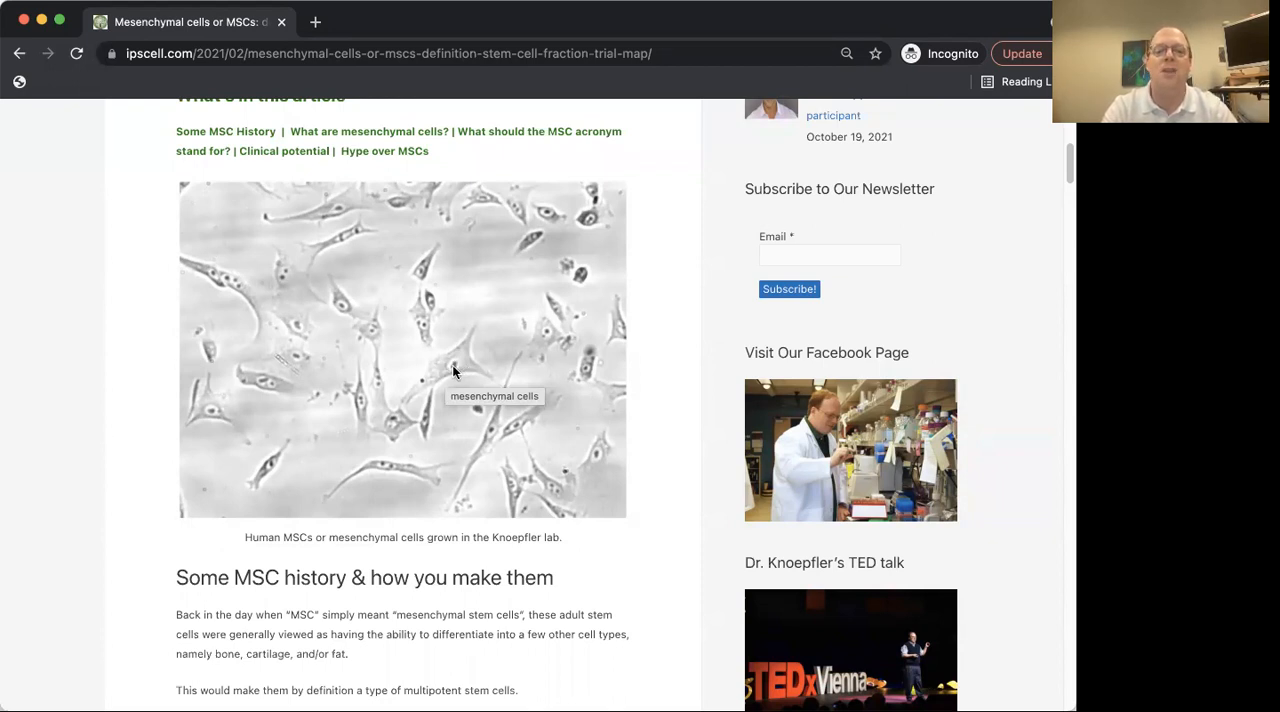
mouse_move(368, 338)
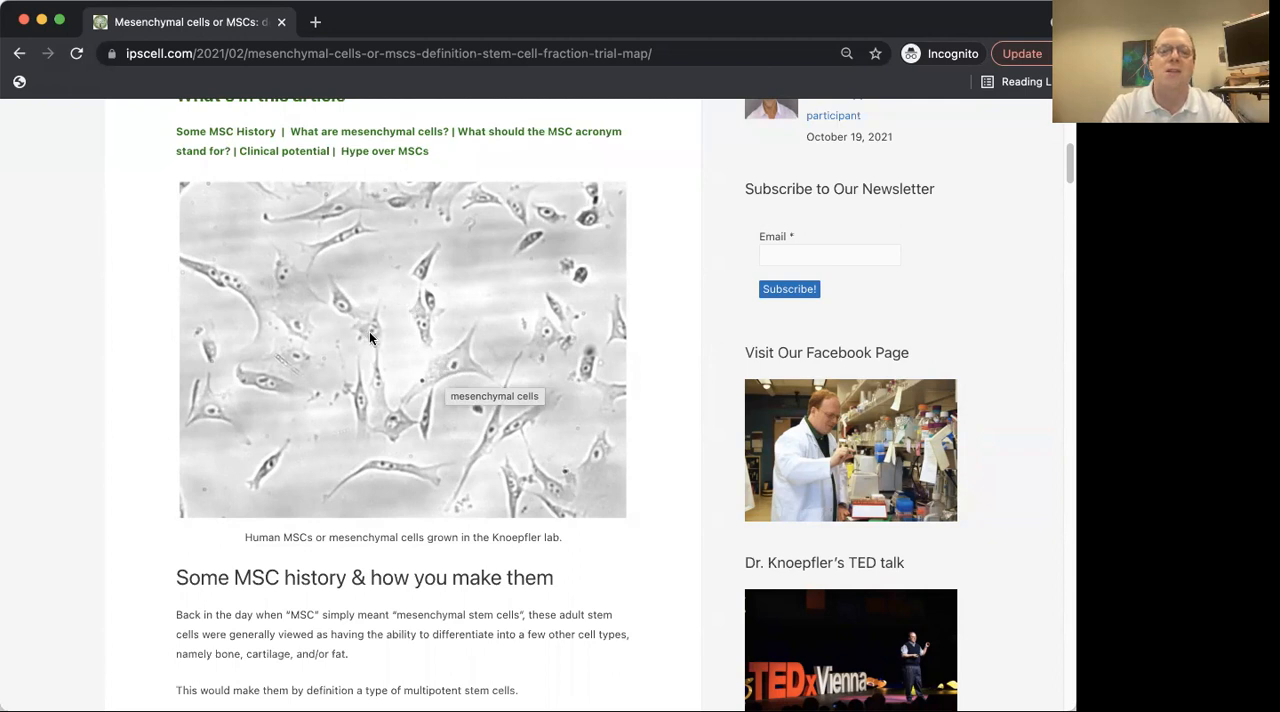
mouse_move(444, 250)
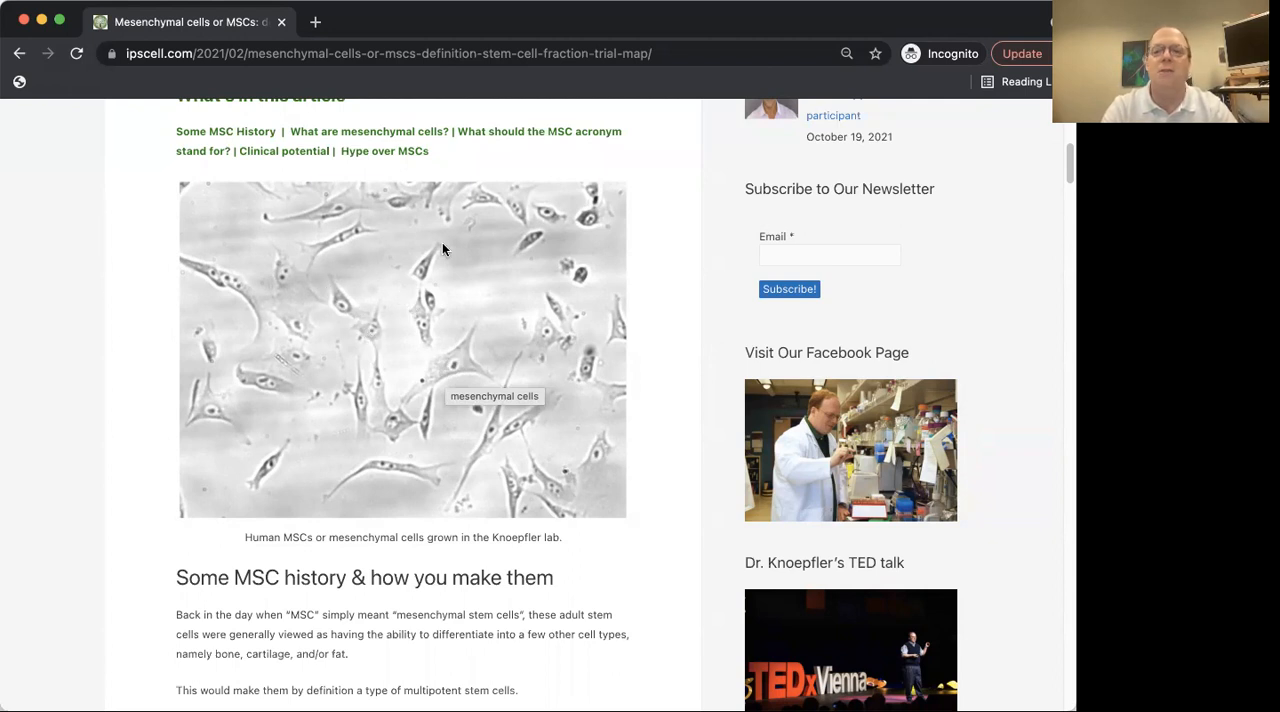
mouse_move(510, 280)
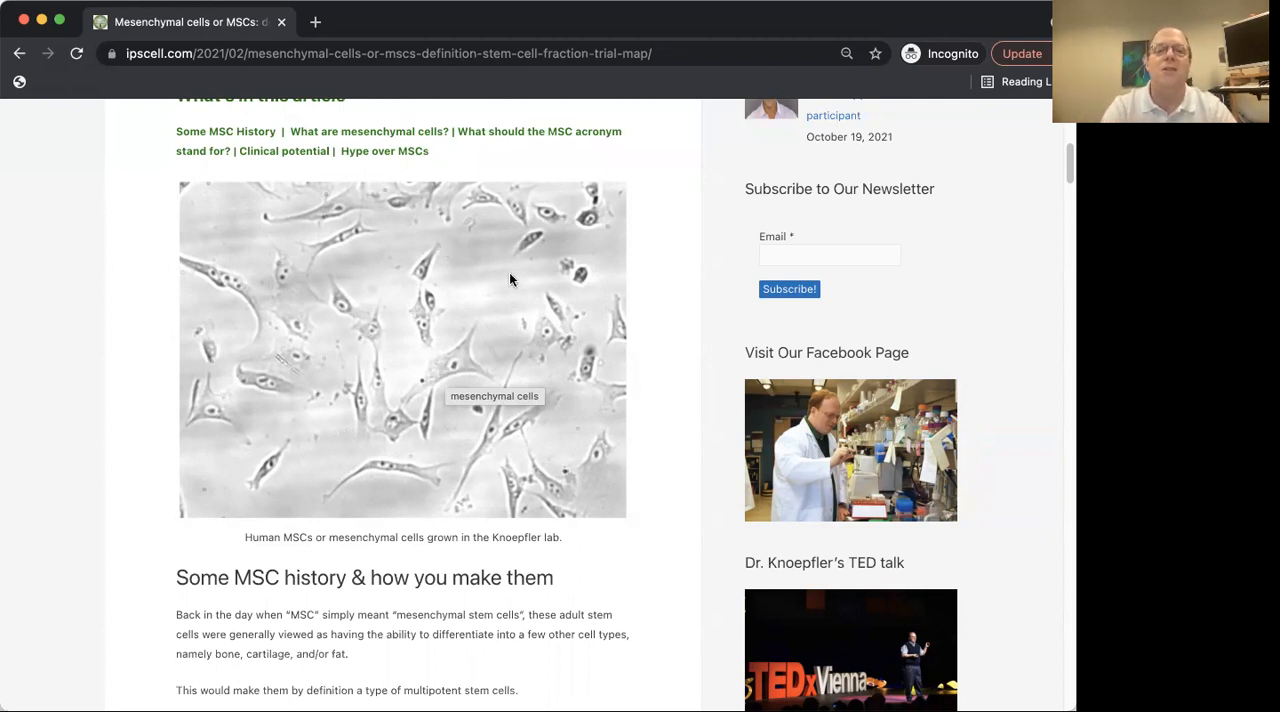
mouse_move(520, 308)
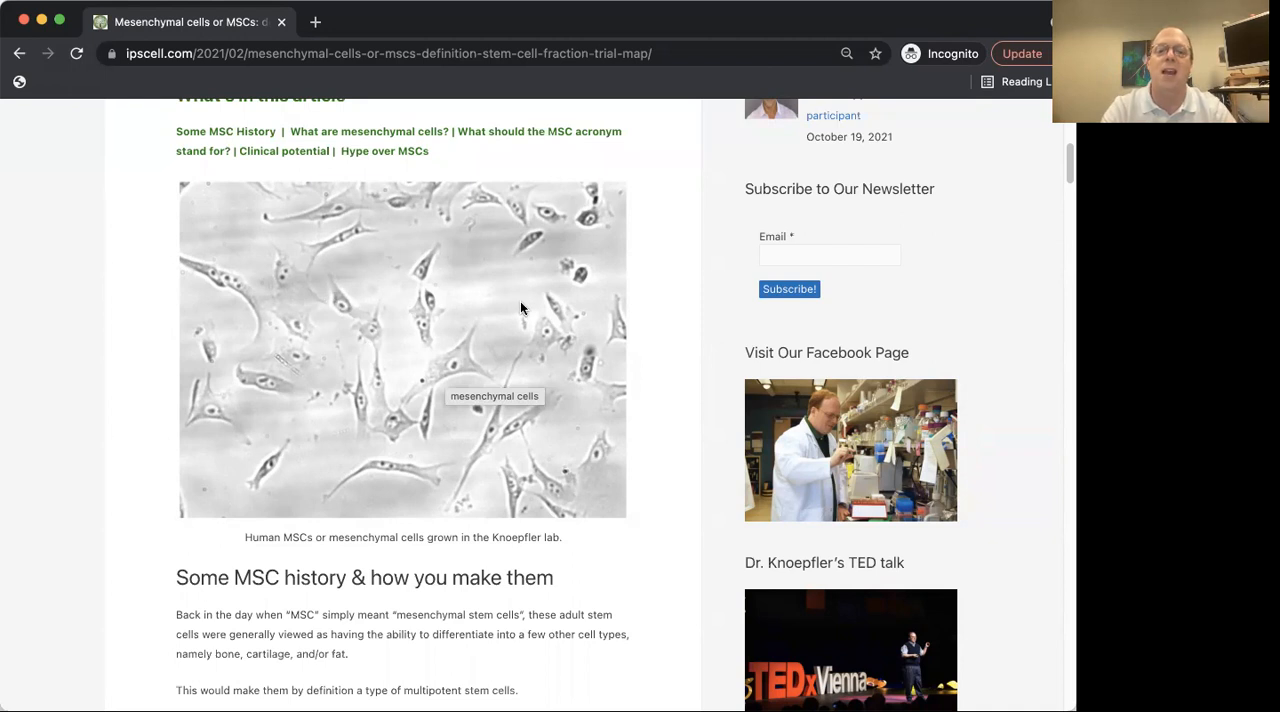
mouse_move(588, 280)
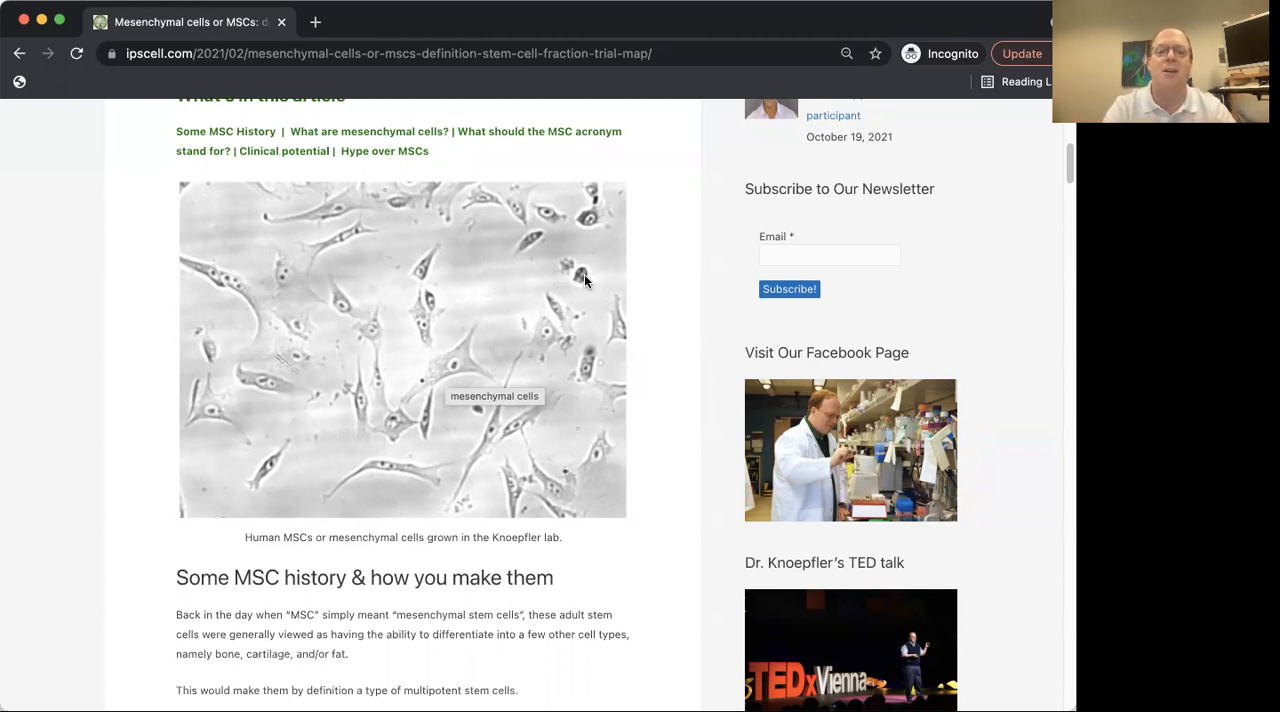
mouse_move(302, 362)
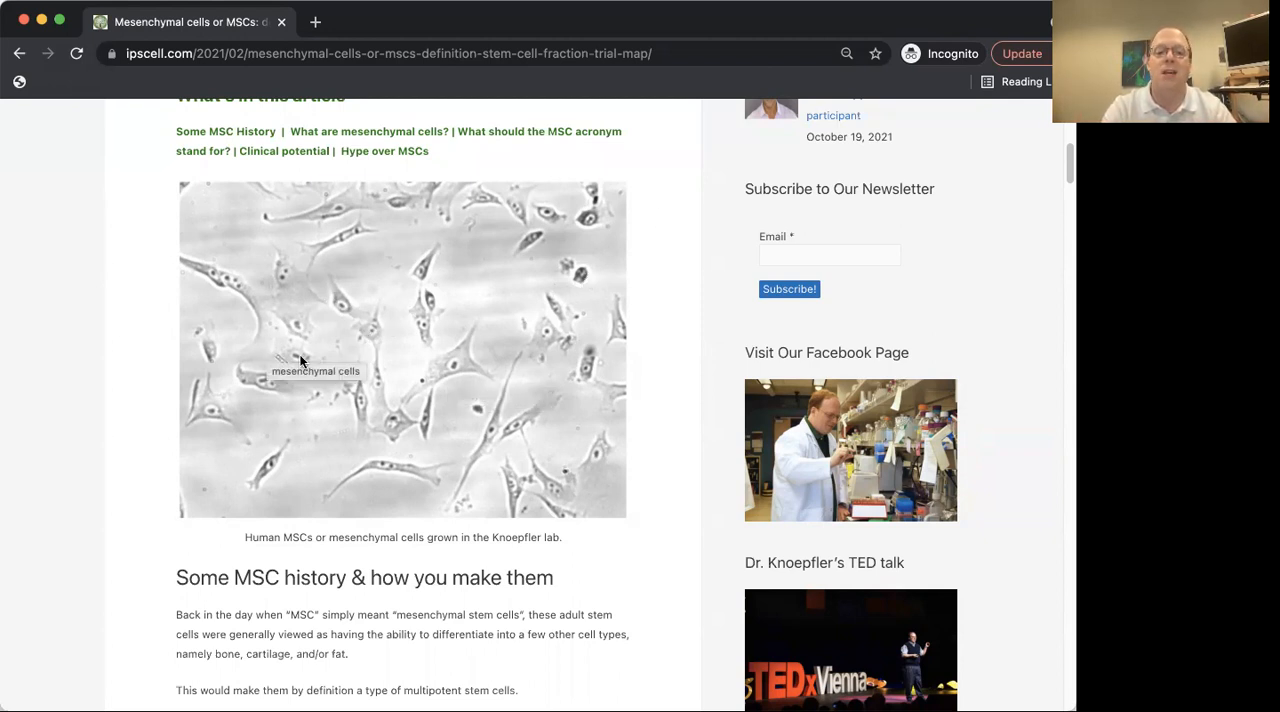
Step: Scroll through the 'Some MSC history' paragraphs on SVF preps and how MSCs are validated
scroll("down", 3)
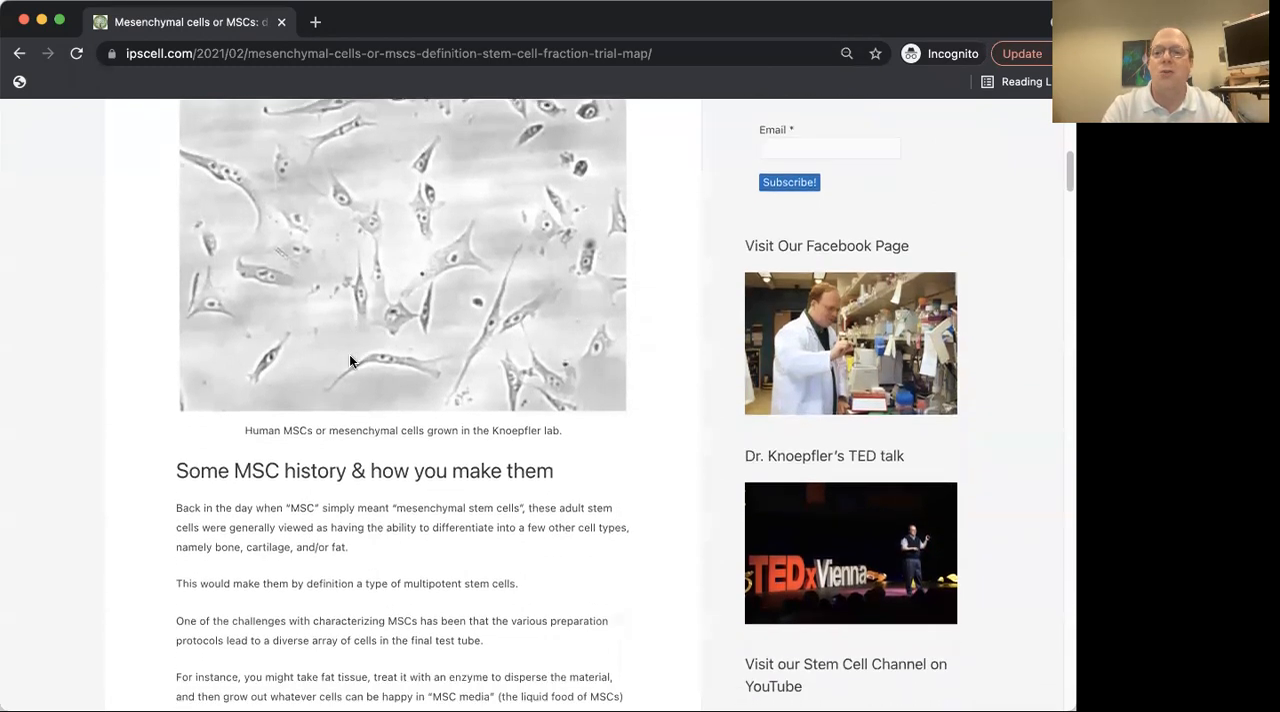
scroll("down", 3)
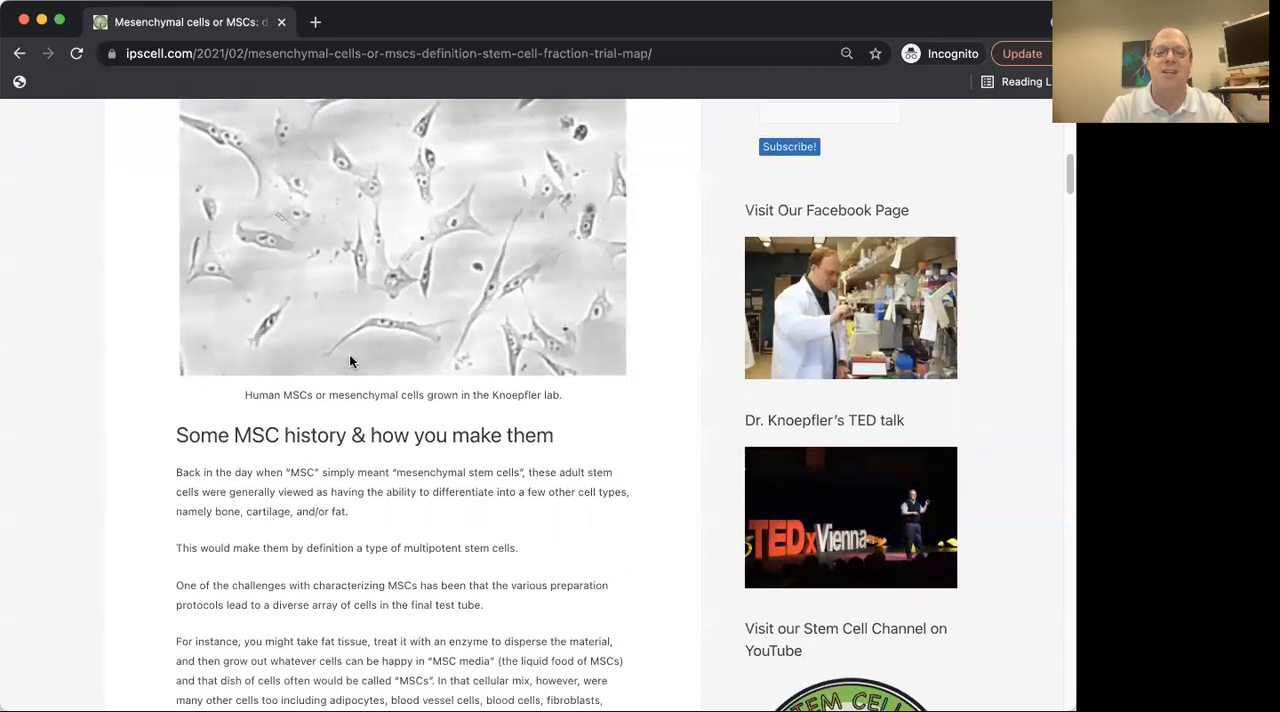
scroll("down", 3)
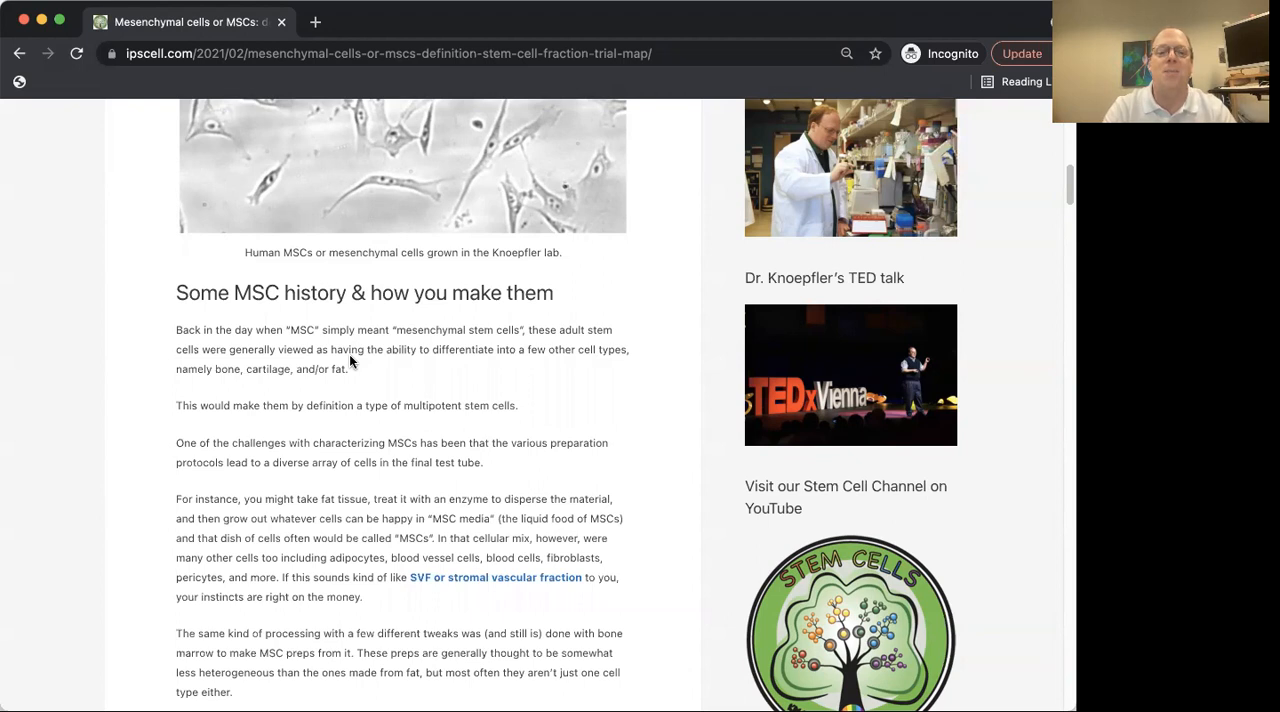
scroll("down", 3)
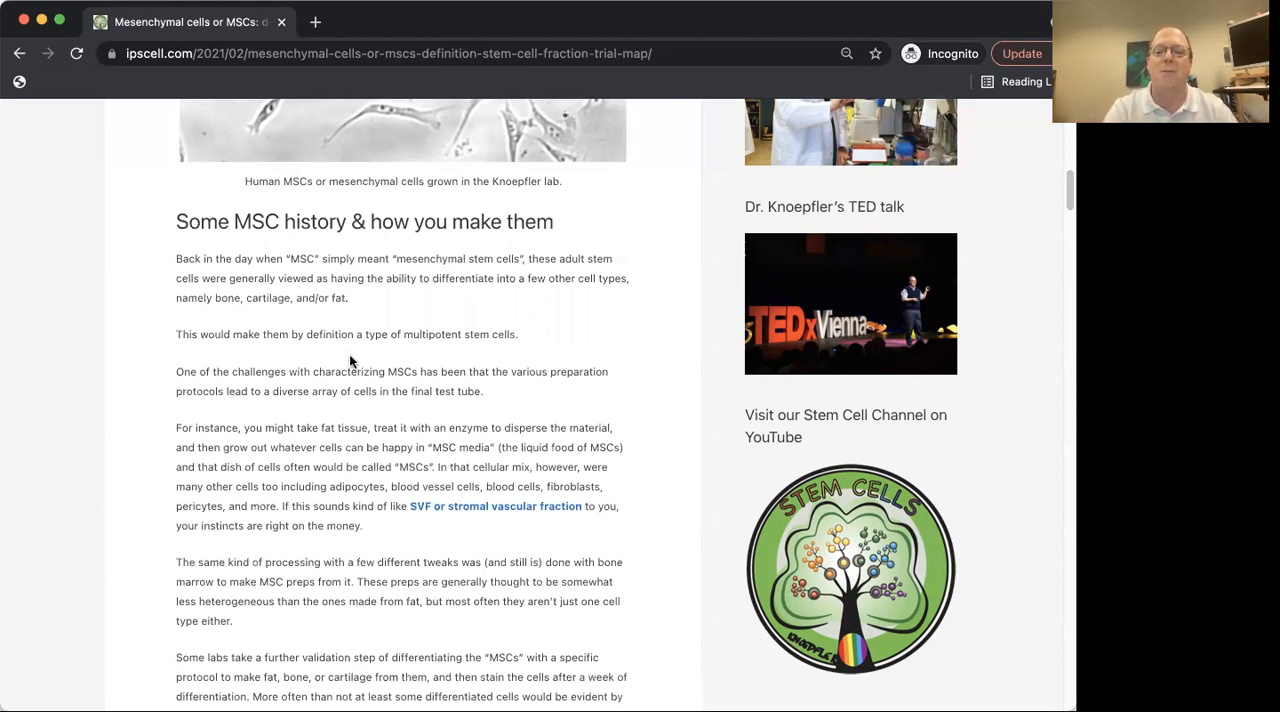
scroll("down", 3)
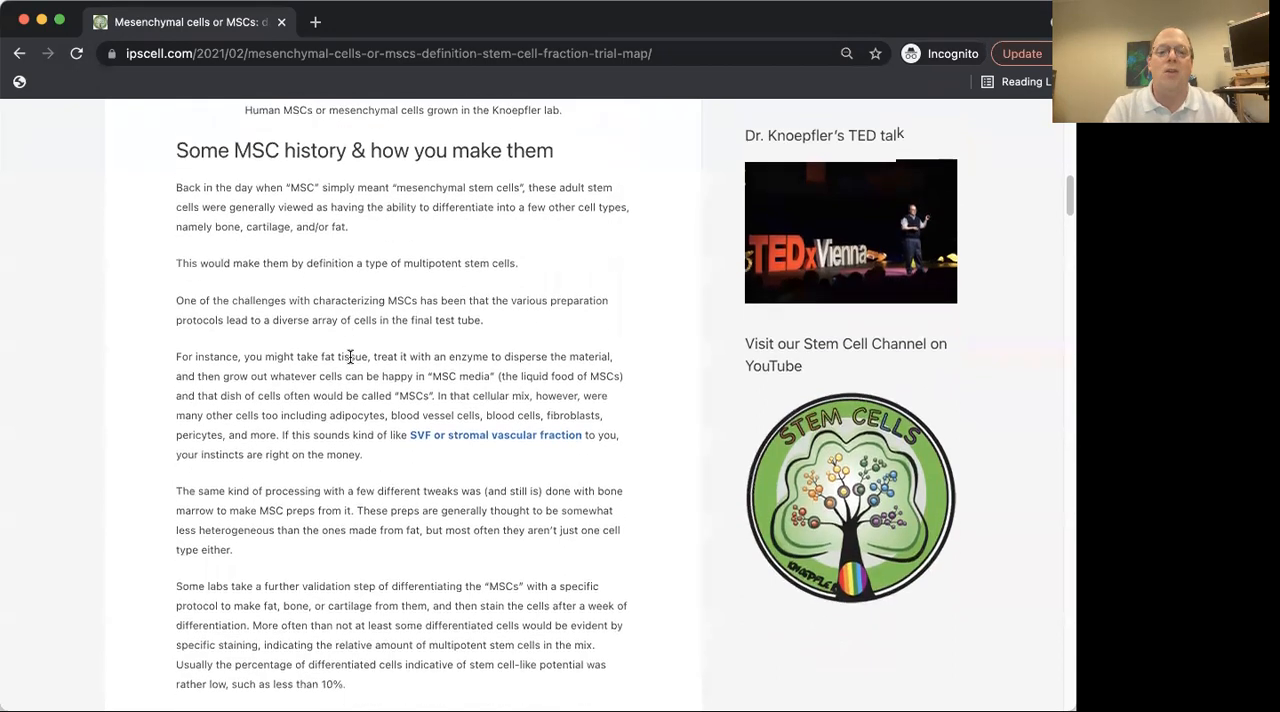
scroll("down", 3)
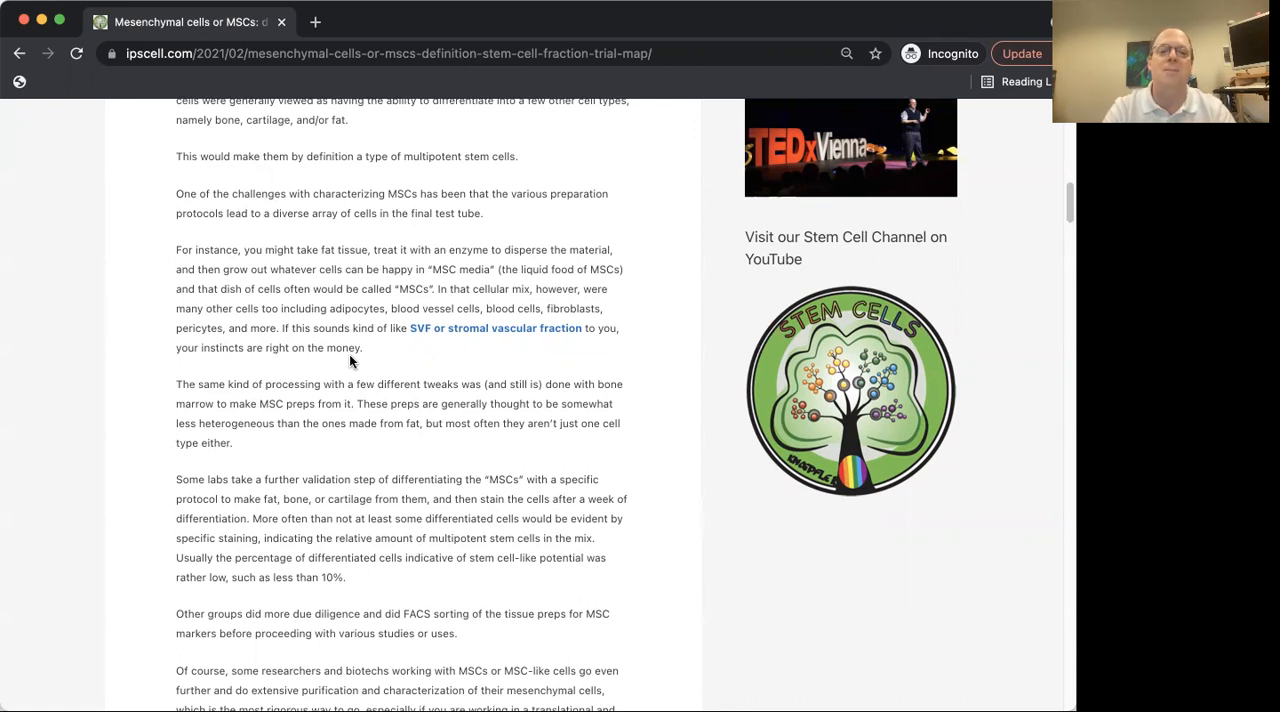
Step: Scroll down to the 'What are mesenchymal cells?' section and its paragraphs
scroll("down", 3)
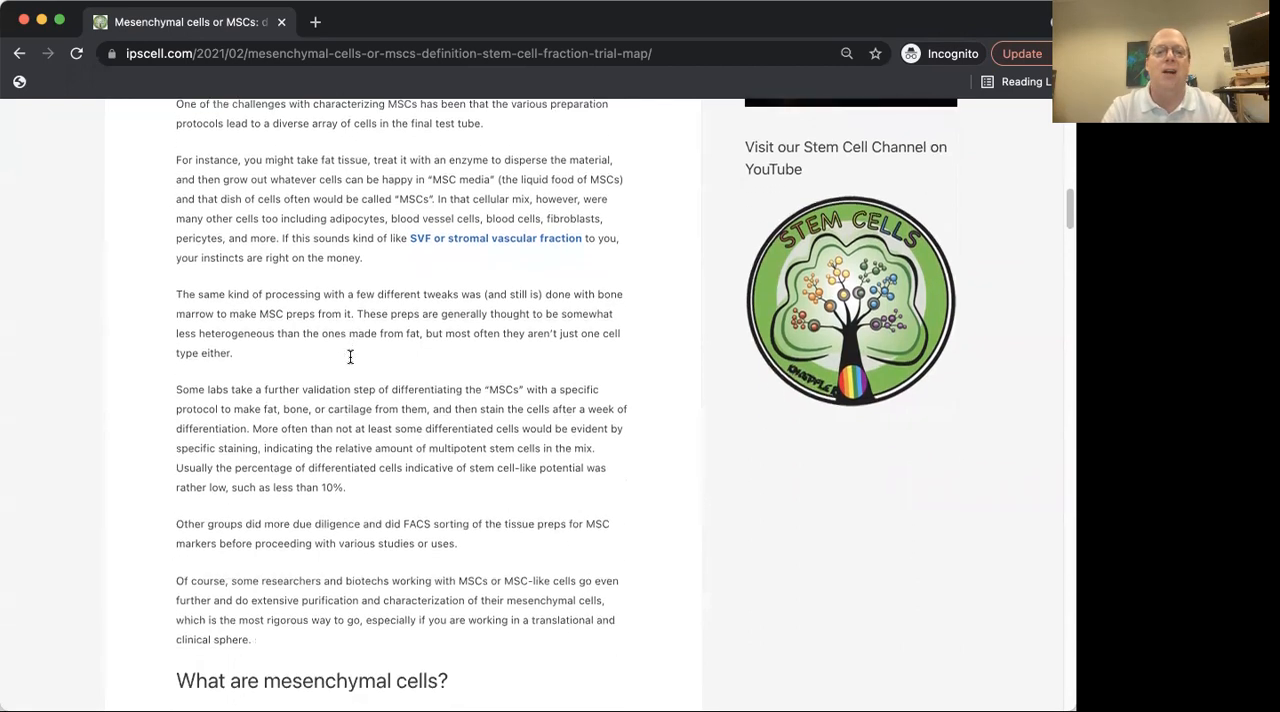
scroll("down", 3)
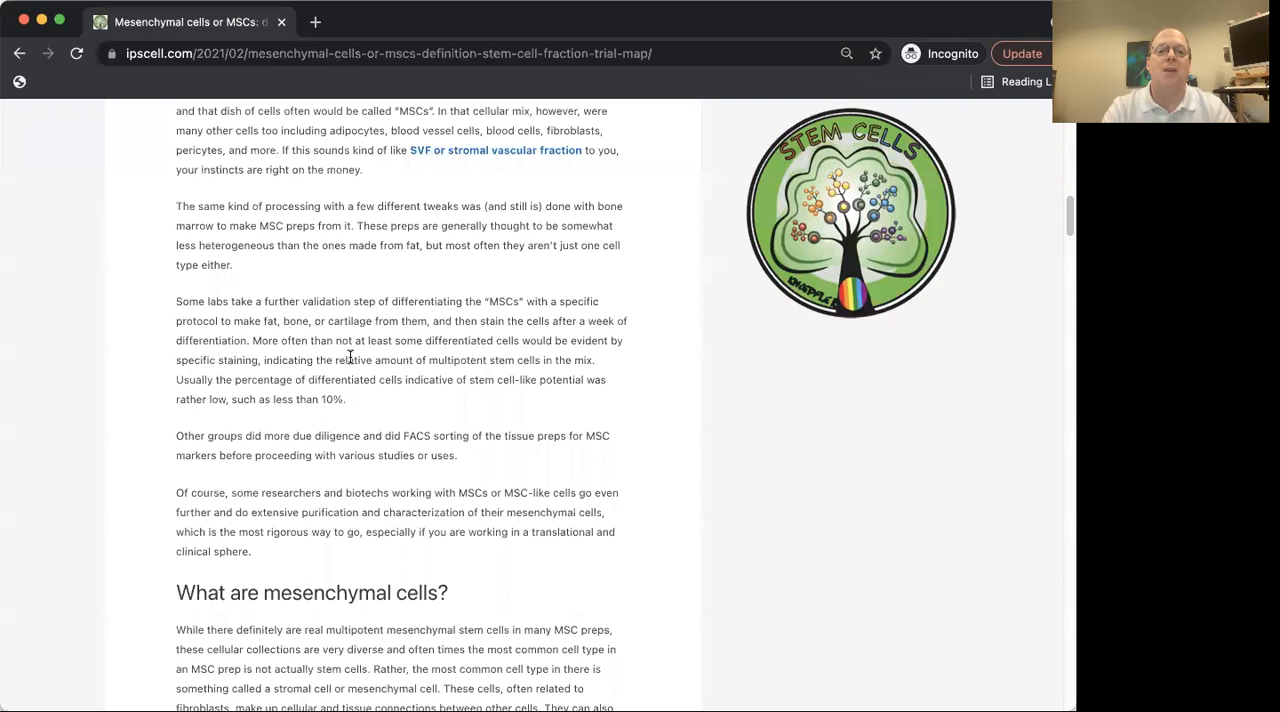
scroll("down", 3)
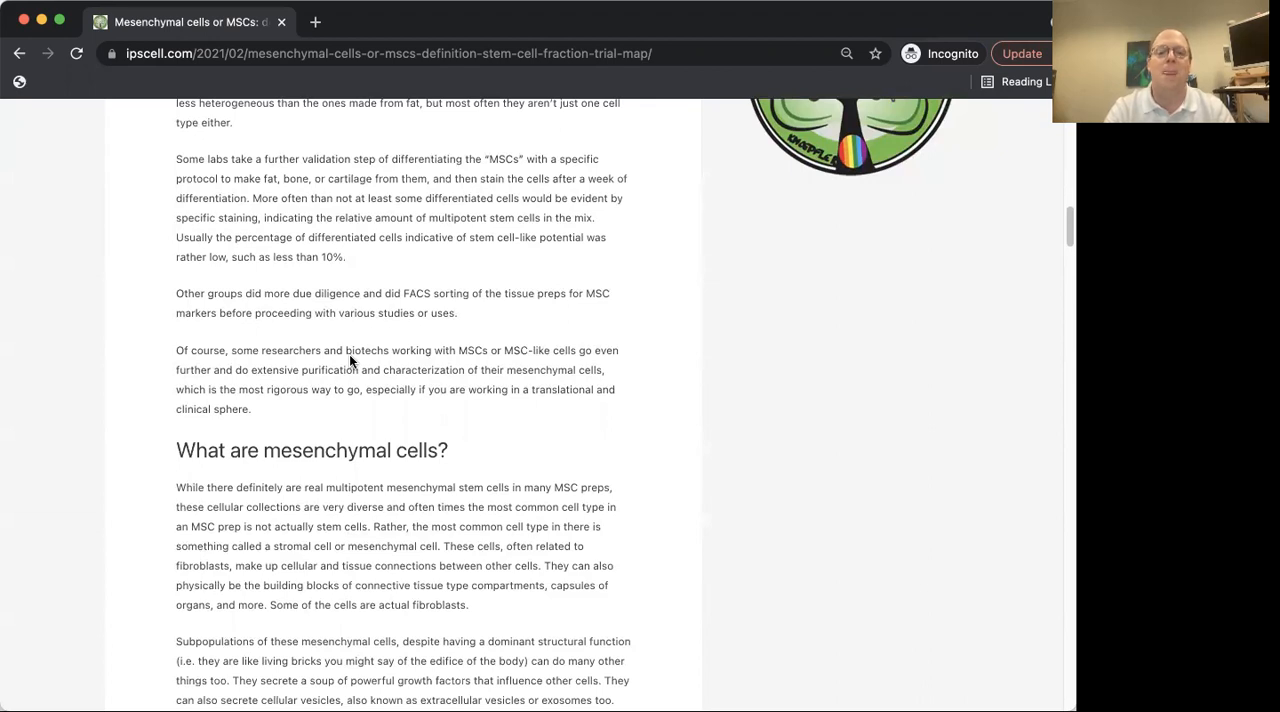
scroll("down", 3)
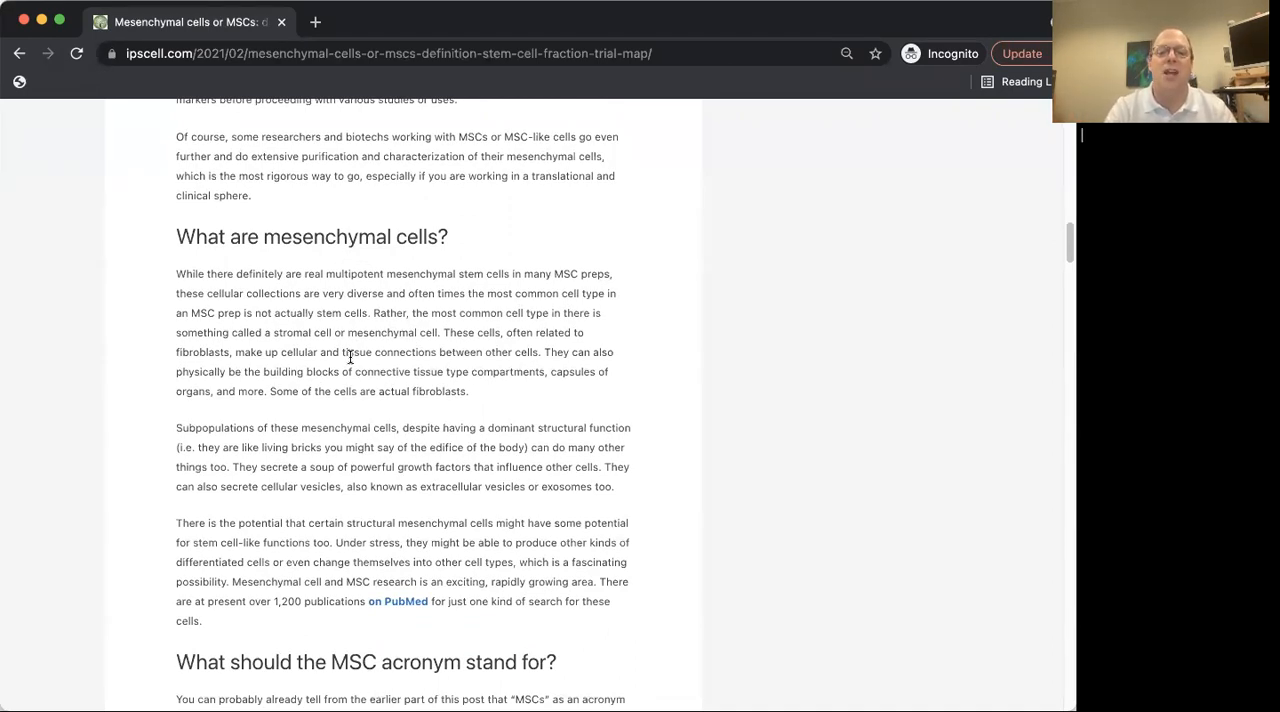
scroll("down", 3)
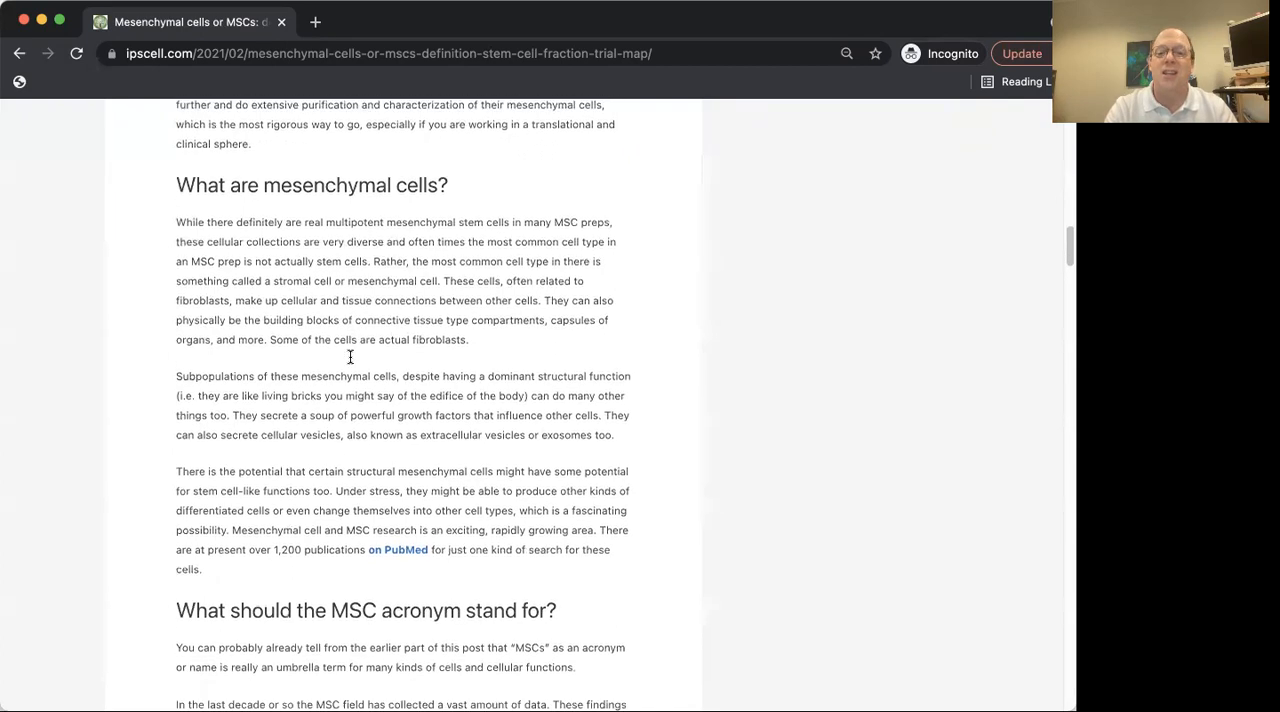
scroll("down", 3)
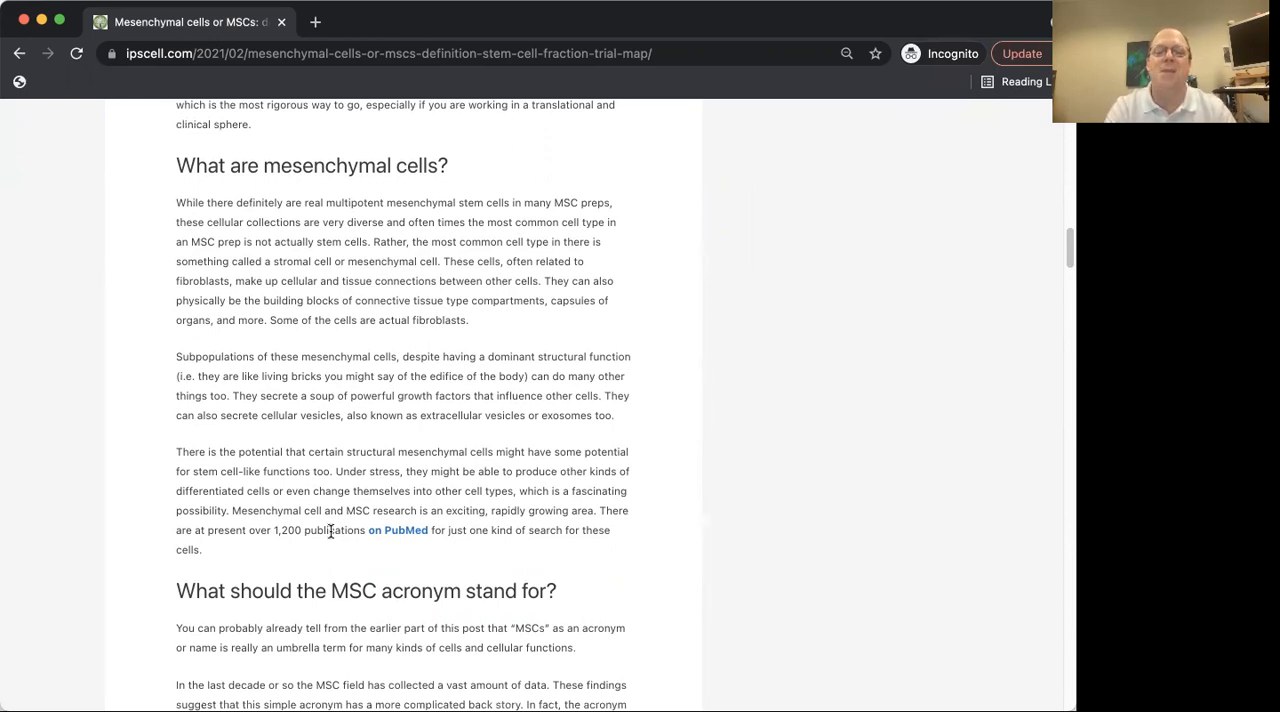
mouse_move(288, 548)
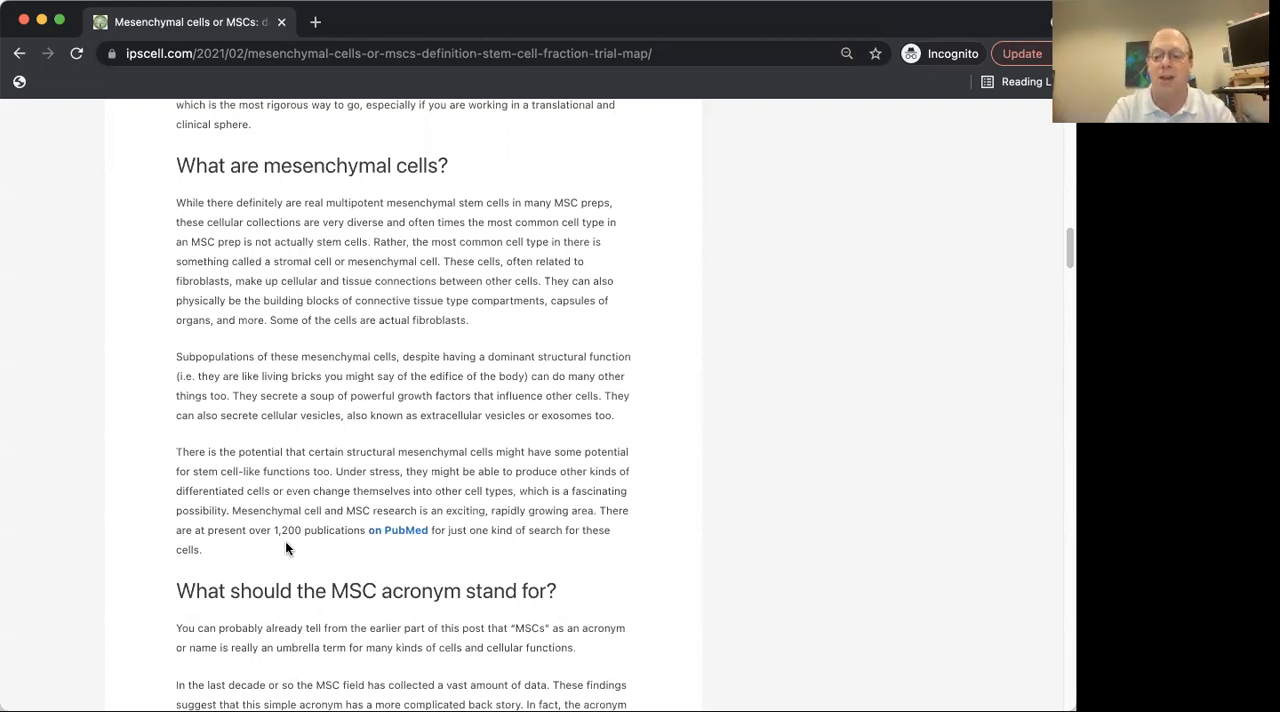
Step: Scroll down to 'What should the MSC acronym stand for?' and the MSC clinical trials world map
scroll("down", 3)
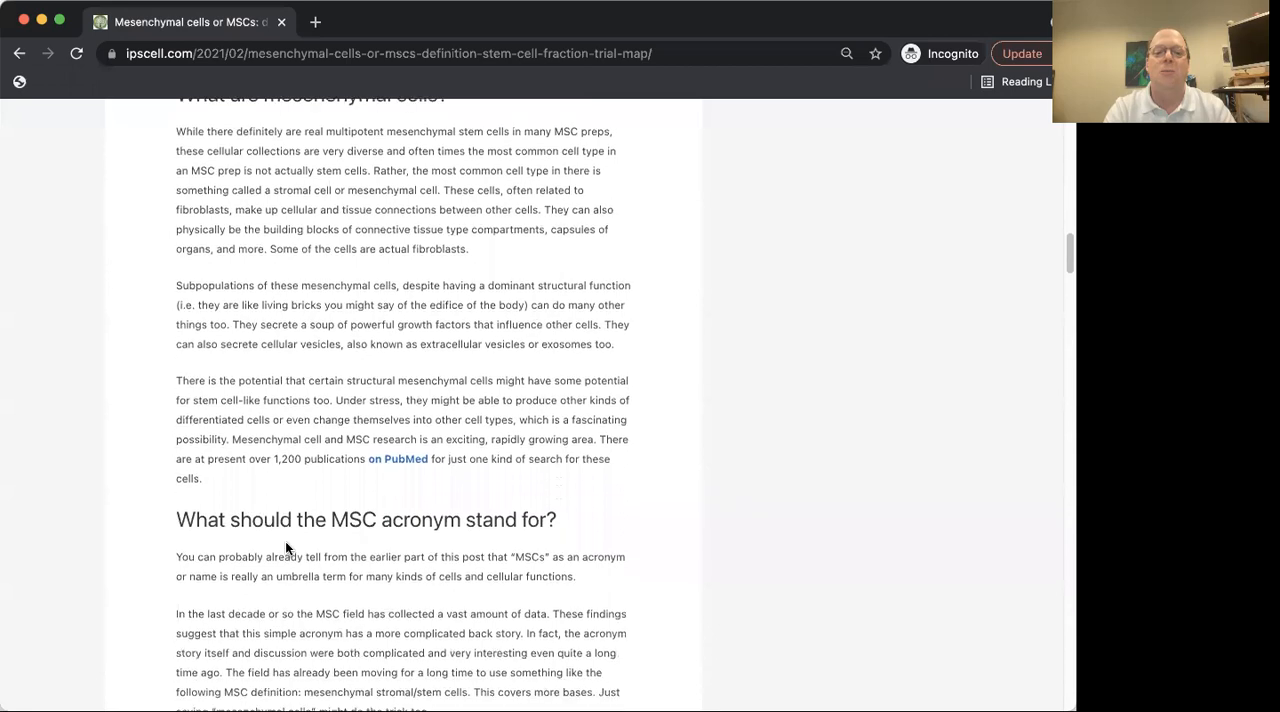
scroll("down", 3)
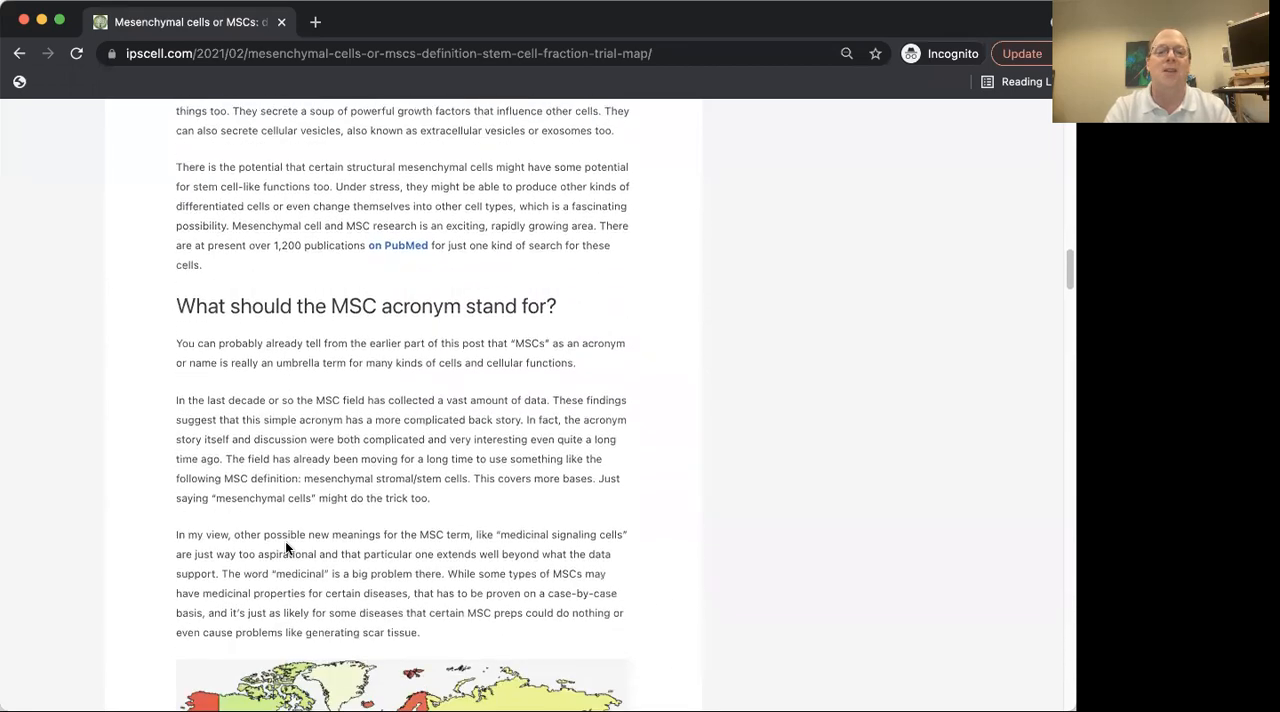
scroll("down", 3)
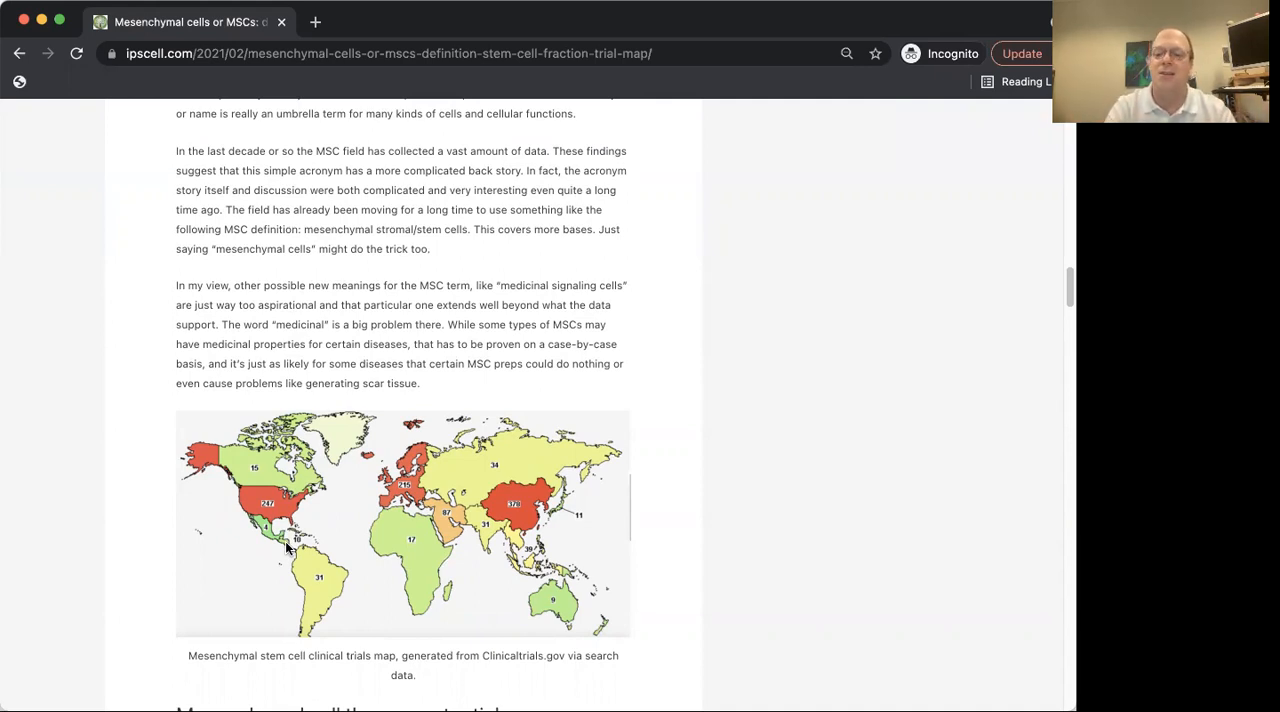
scroll("down", 3)
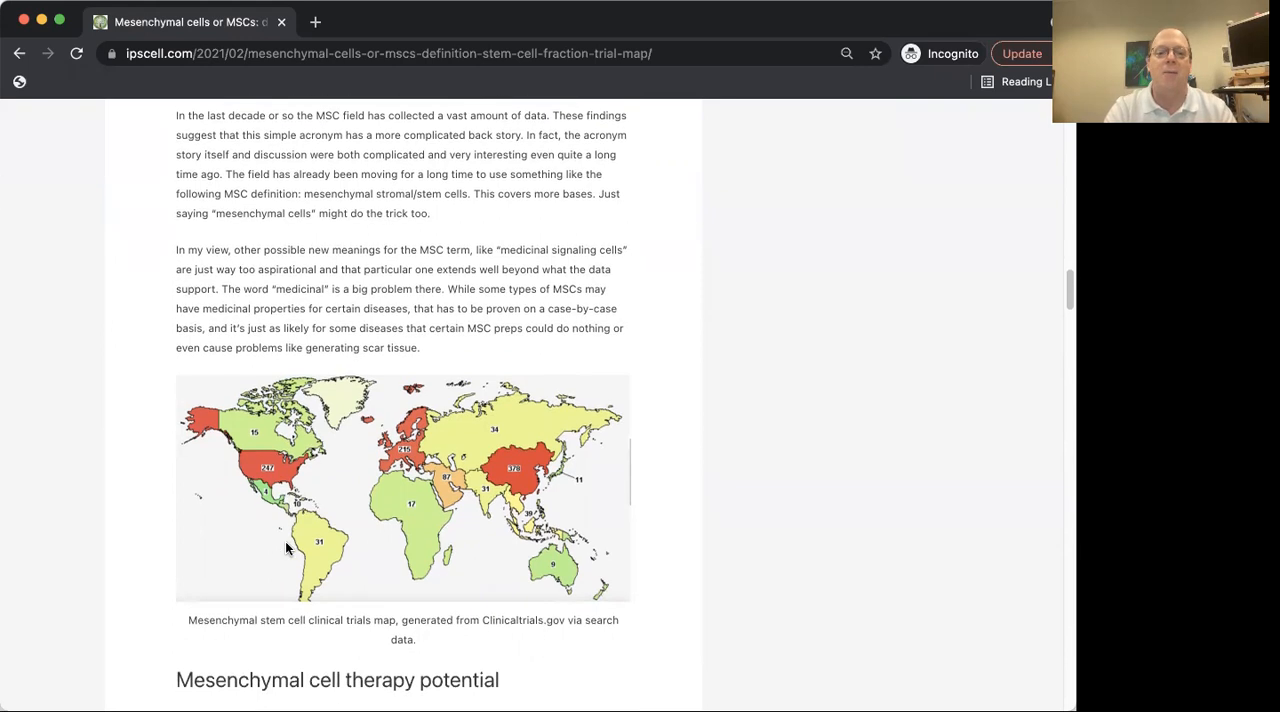
scroll("down", 3)
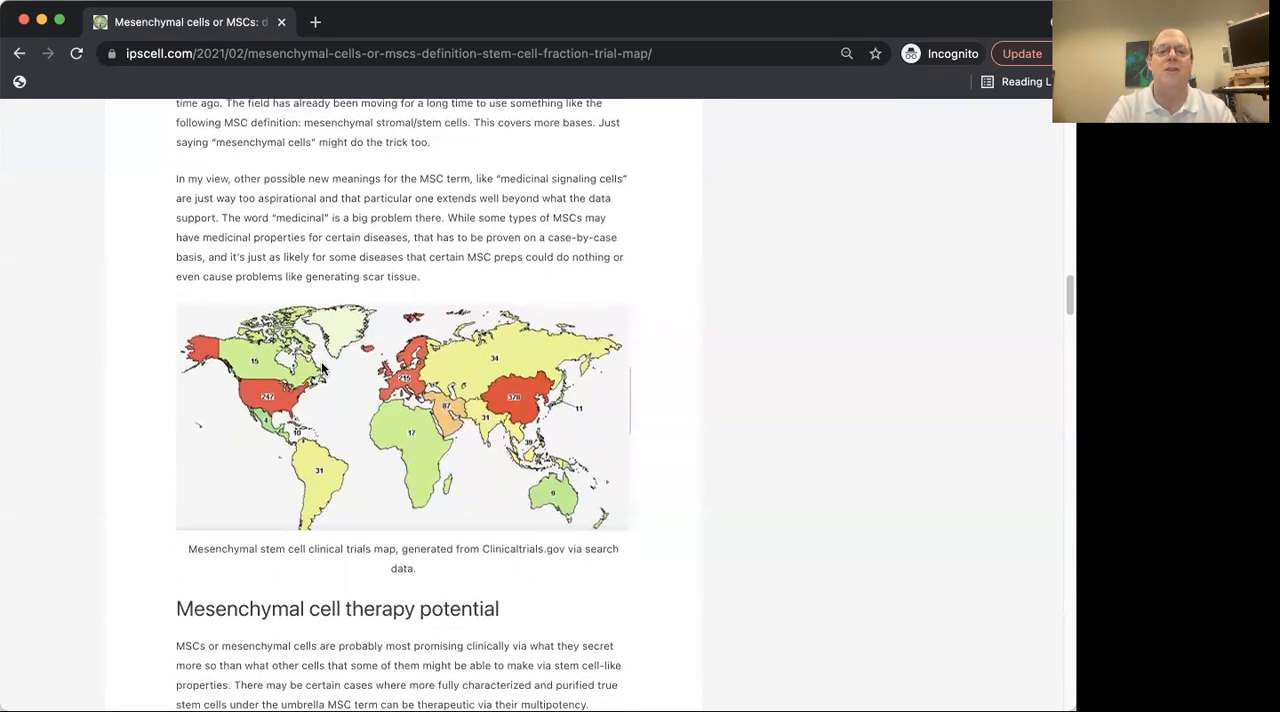
mouse_move(518, 416)
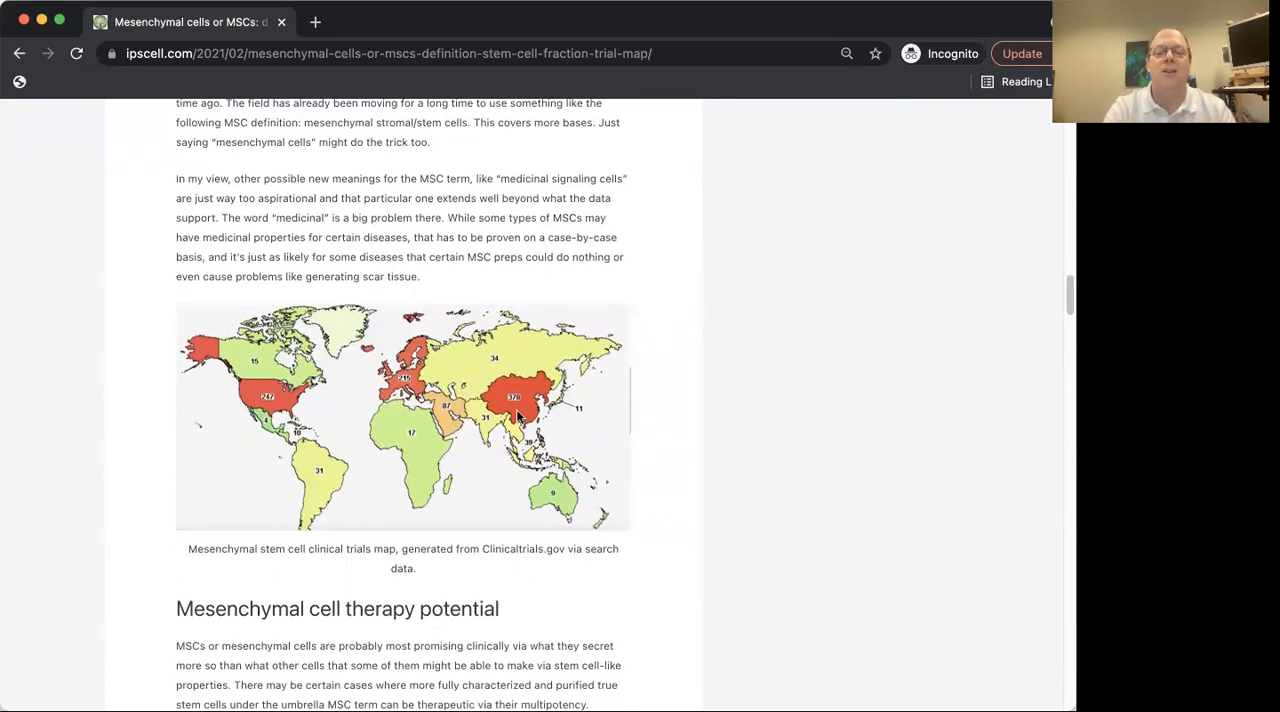
mouse_move(368, 464)
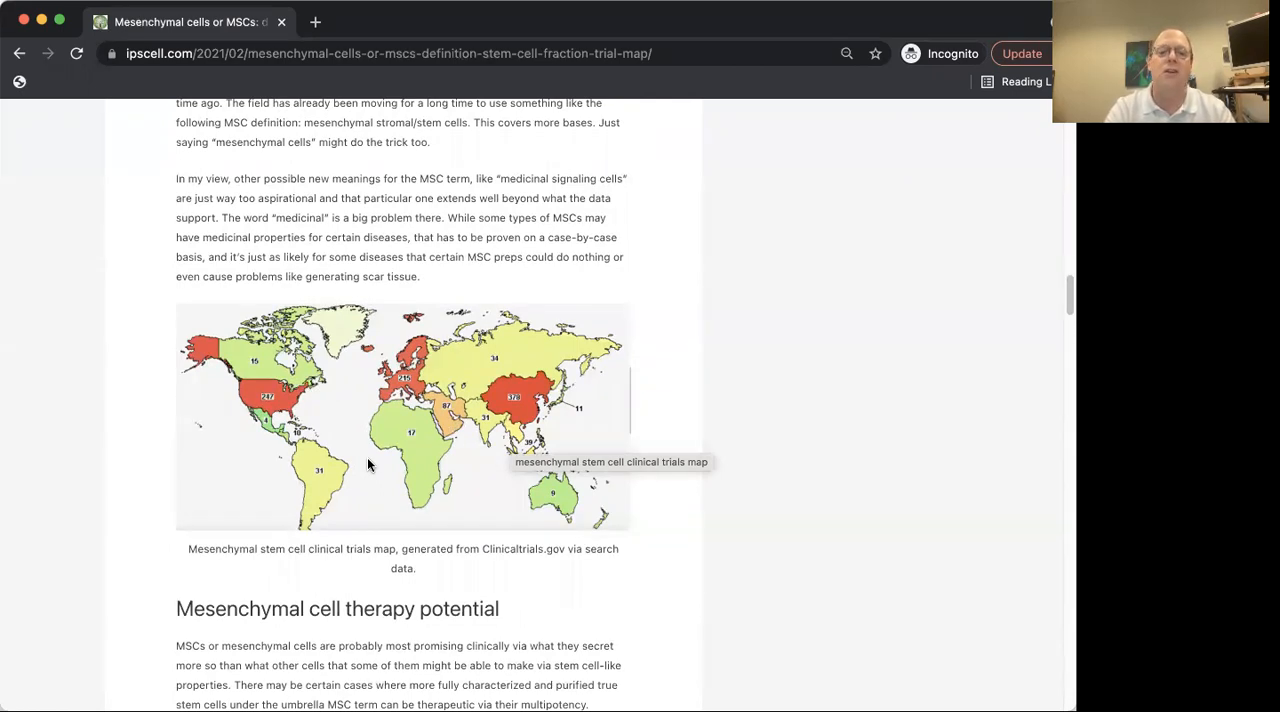
mouse_move(432, 444)
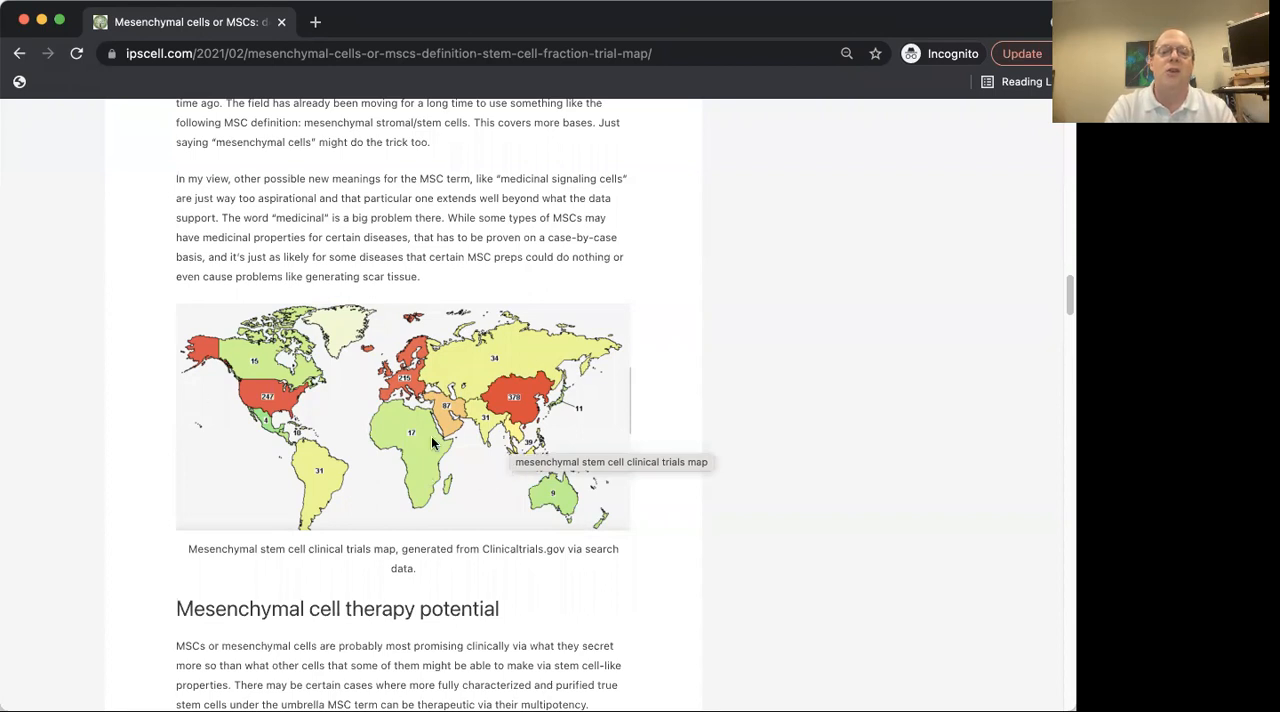
mouse_move(666, 428)
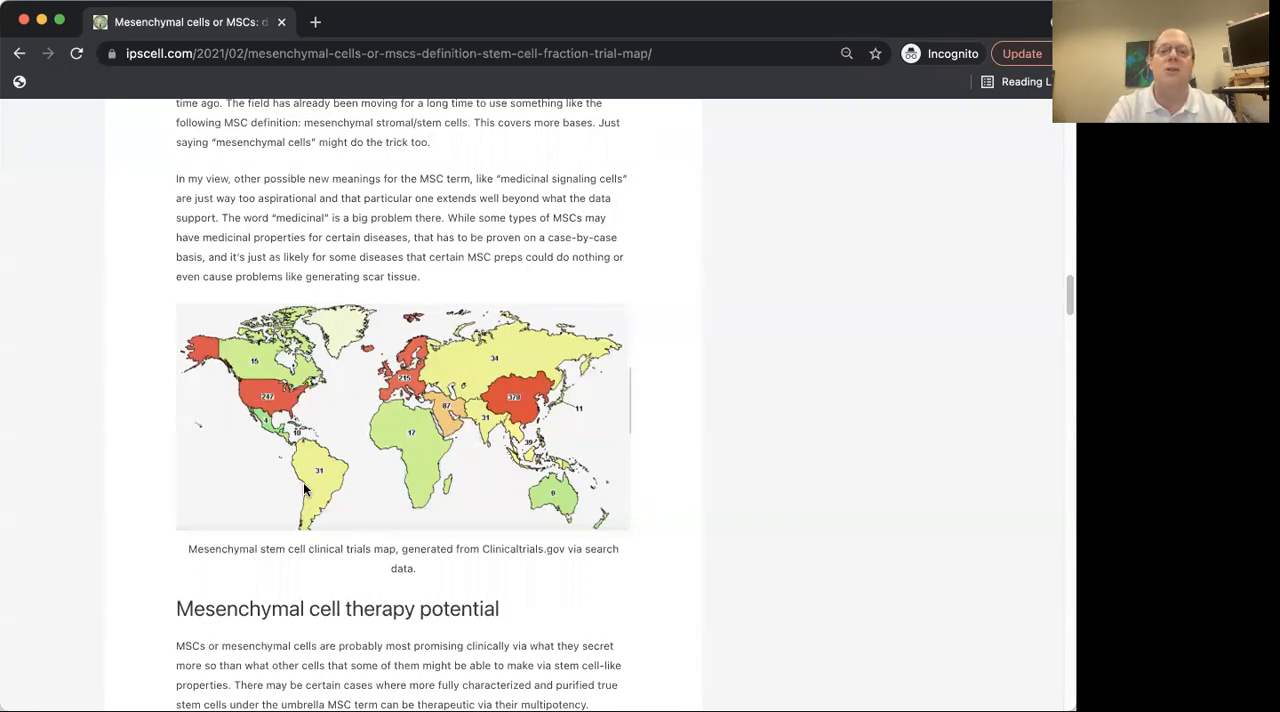
mouse_move(490, 476)
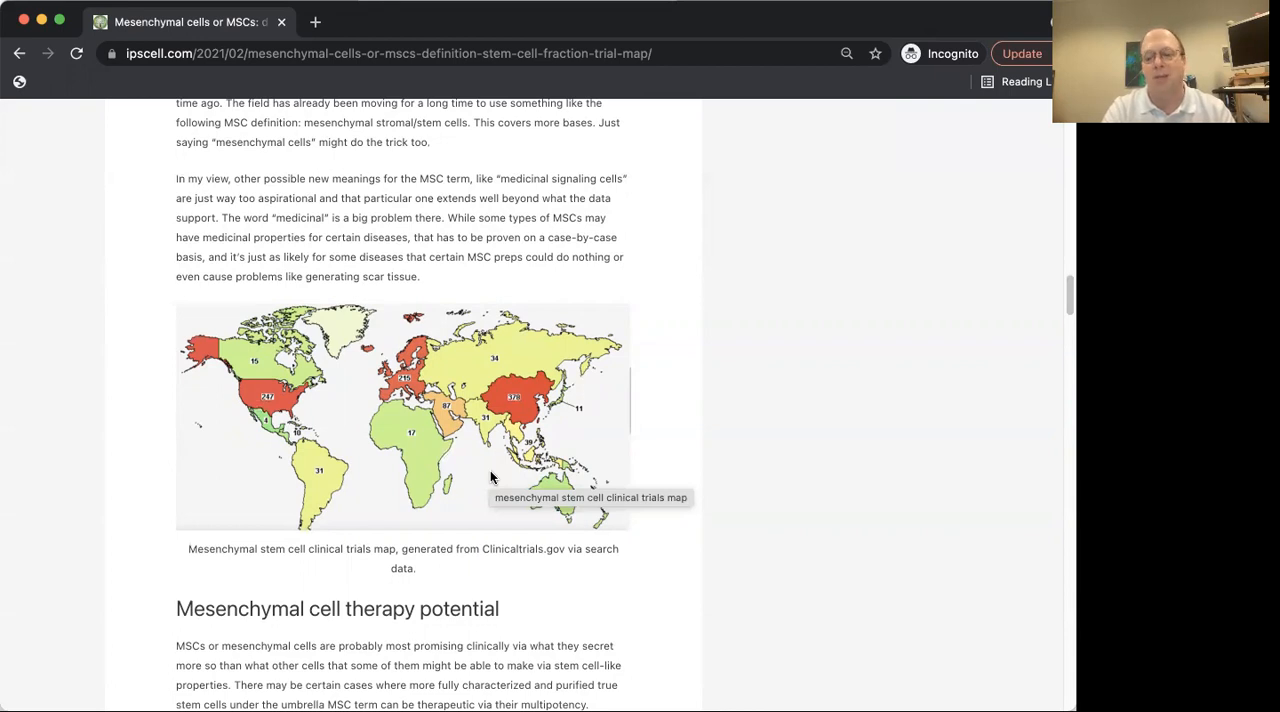
Step: Scroll past 'Mesenchymal cell therapy potential' to the 'Hype over MSCs' section and References heading
scroll("down", 3)
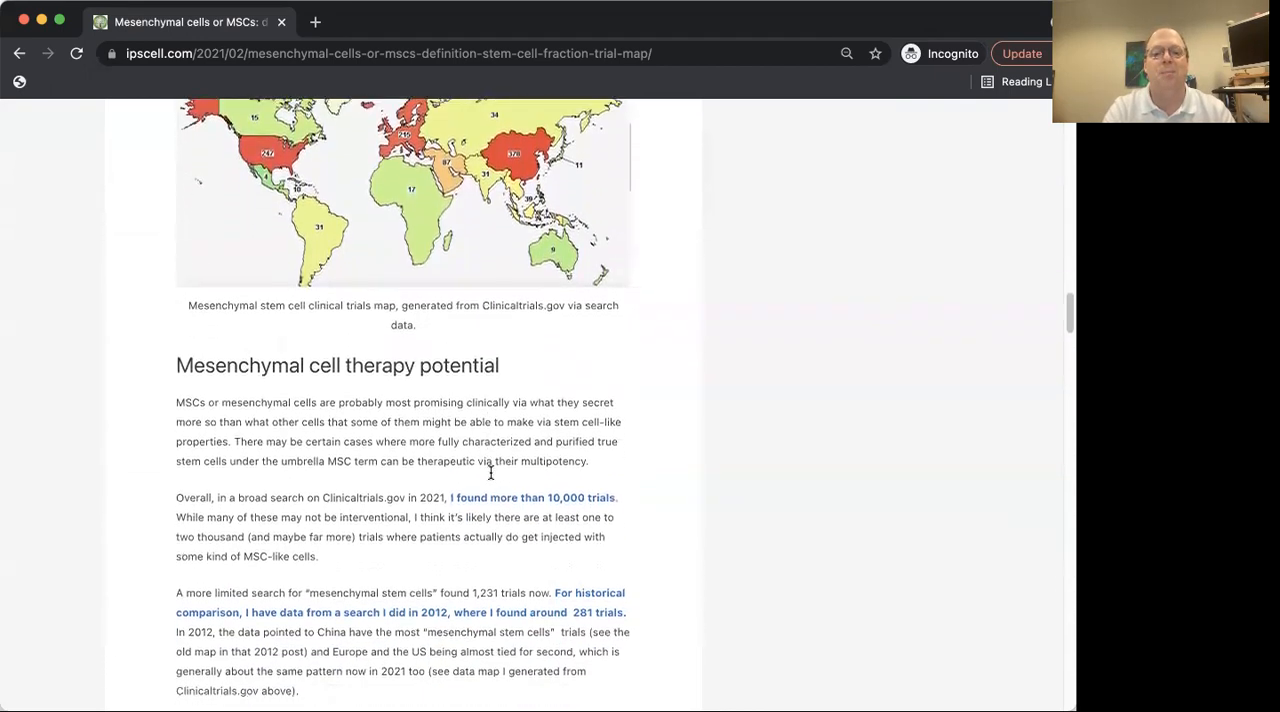
scroll("down", 3)
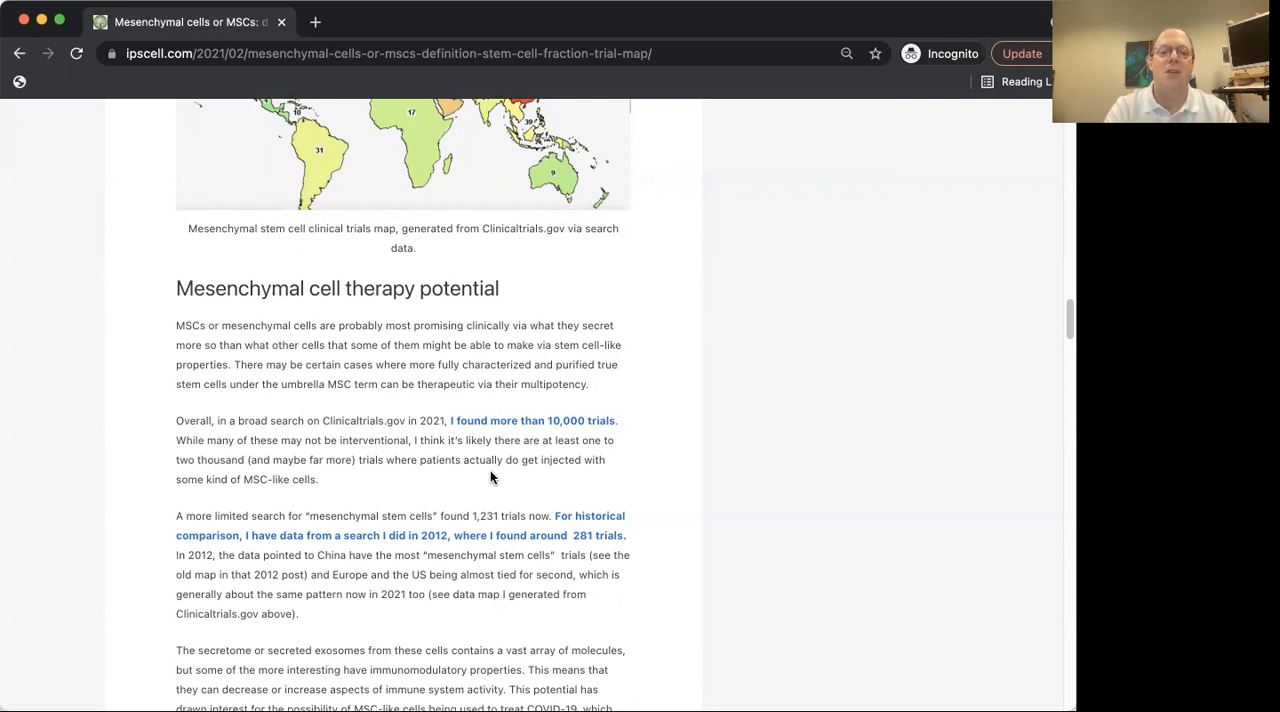
scroll("down", 3)
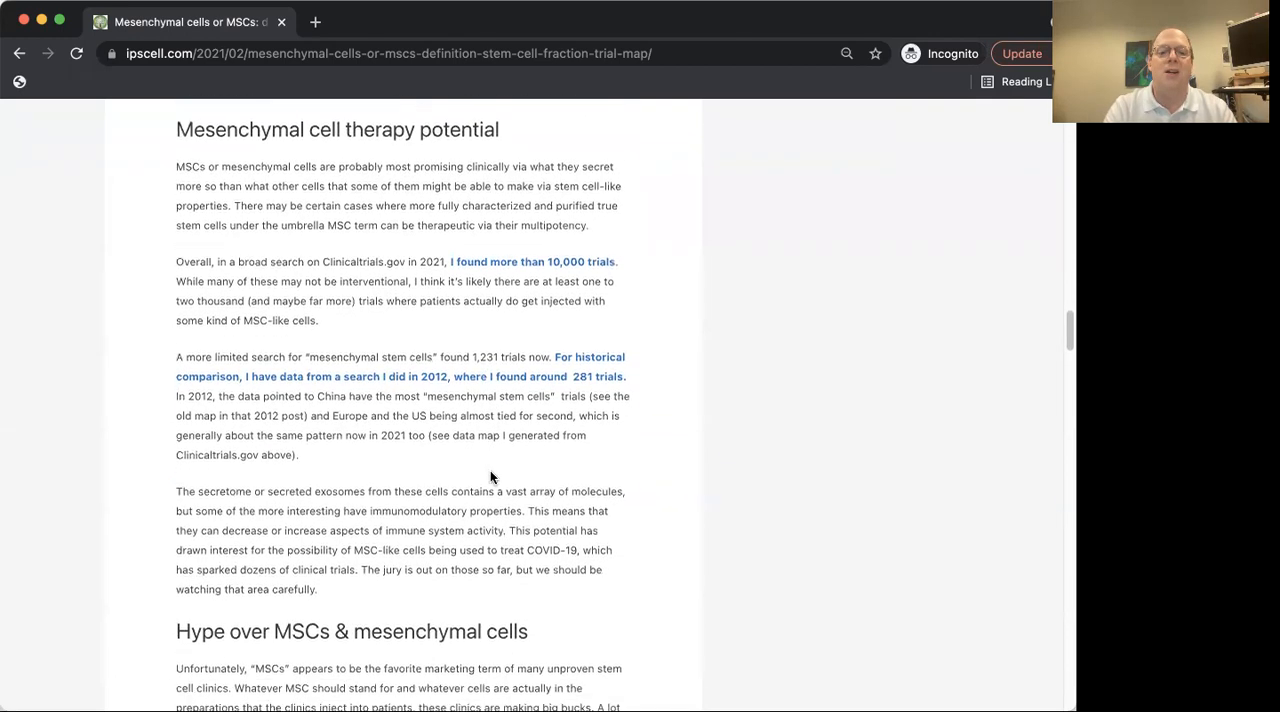
scroll("down", 3)
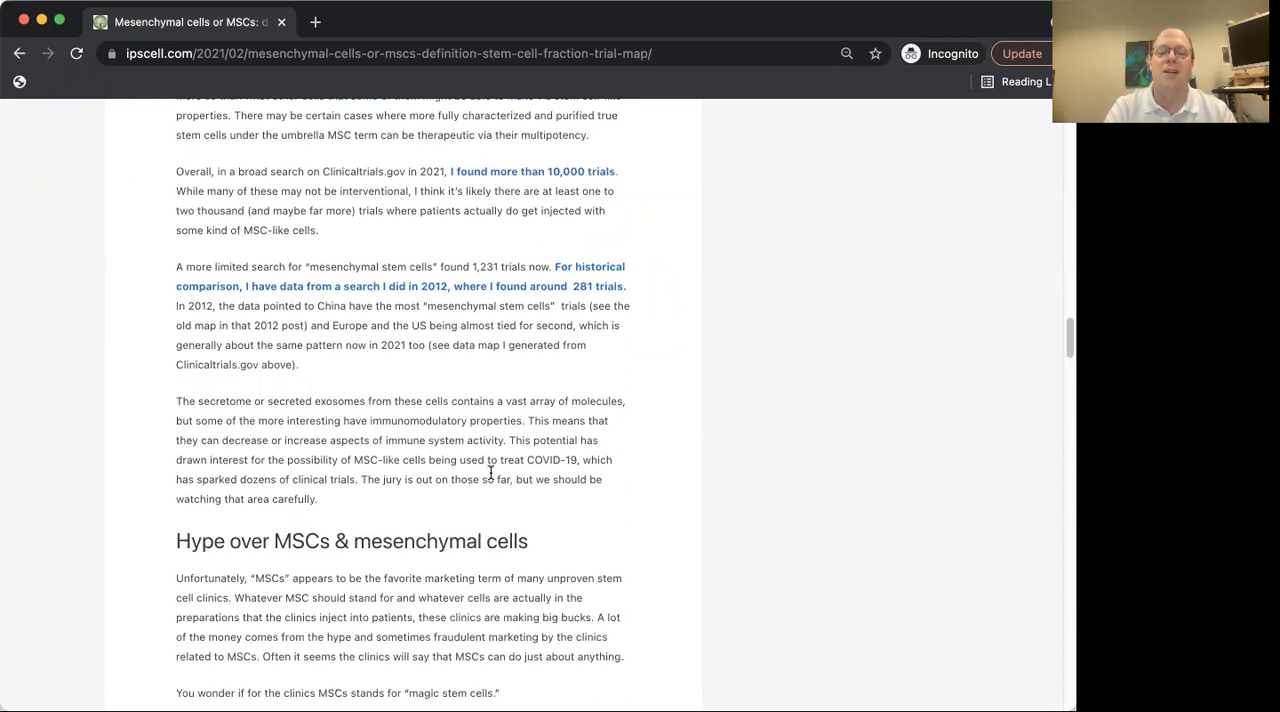
scroll("down", 3)
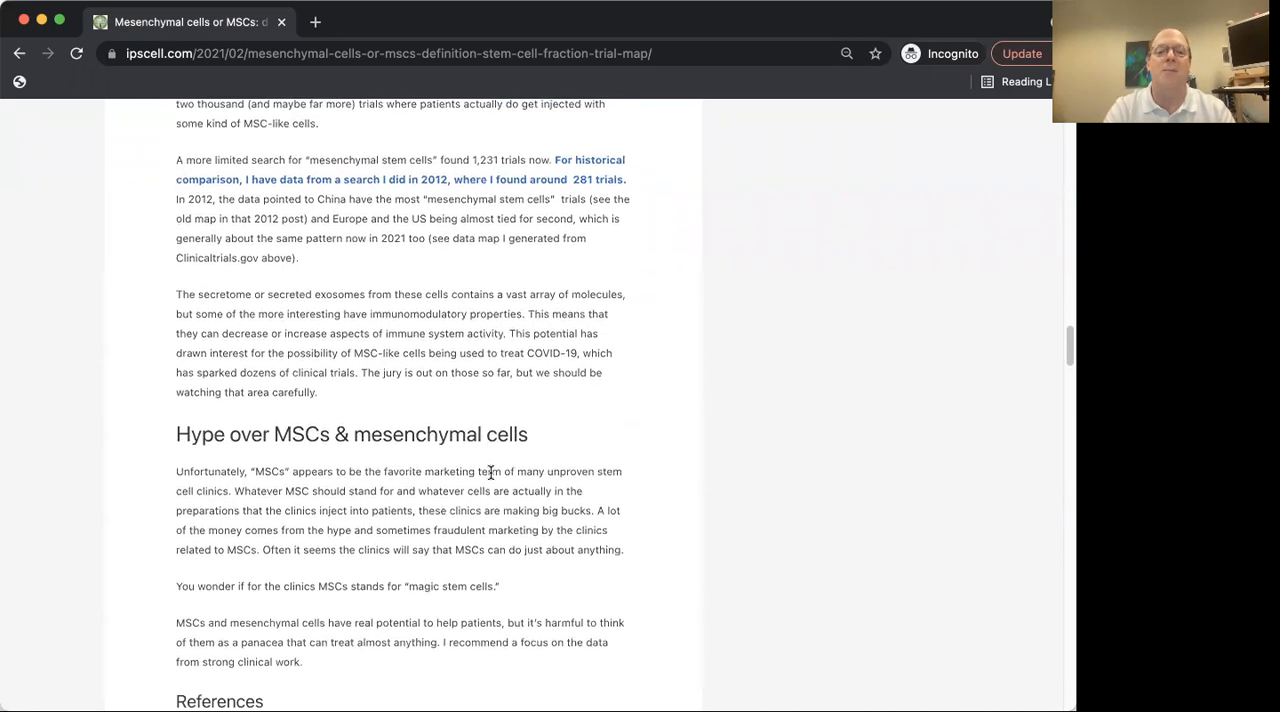
scroll("down", 3)
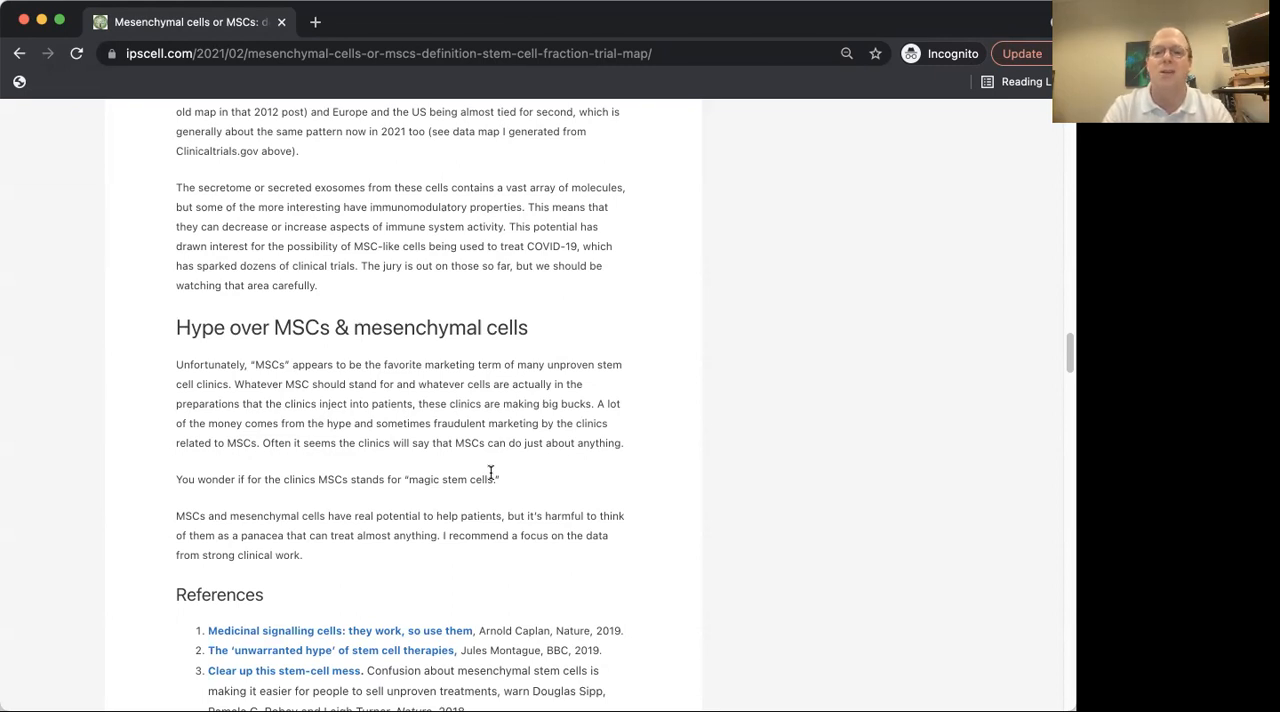
Step: Scroll down so the numbered References list and start of Related Posts are visible
scroll("down", 3)
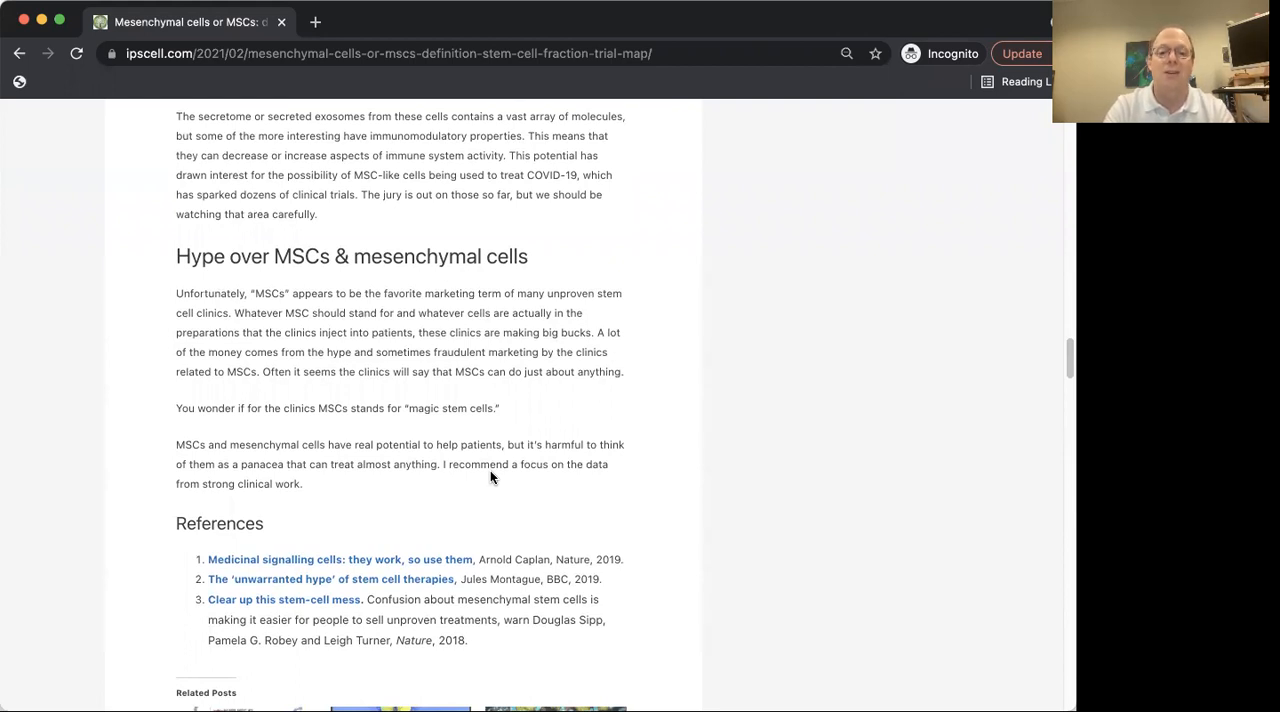
mouse_move(768, 556)
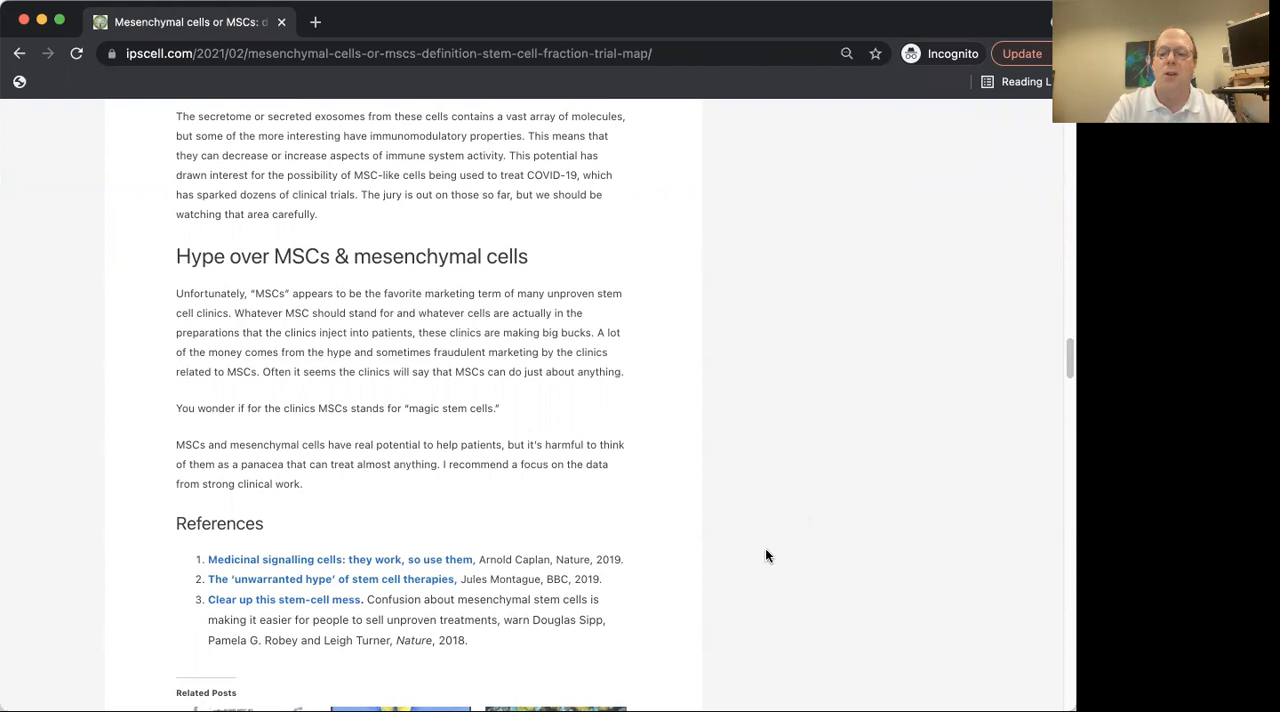
scroll("down", 3)
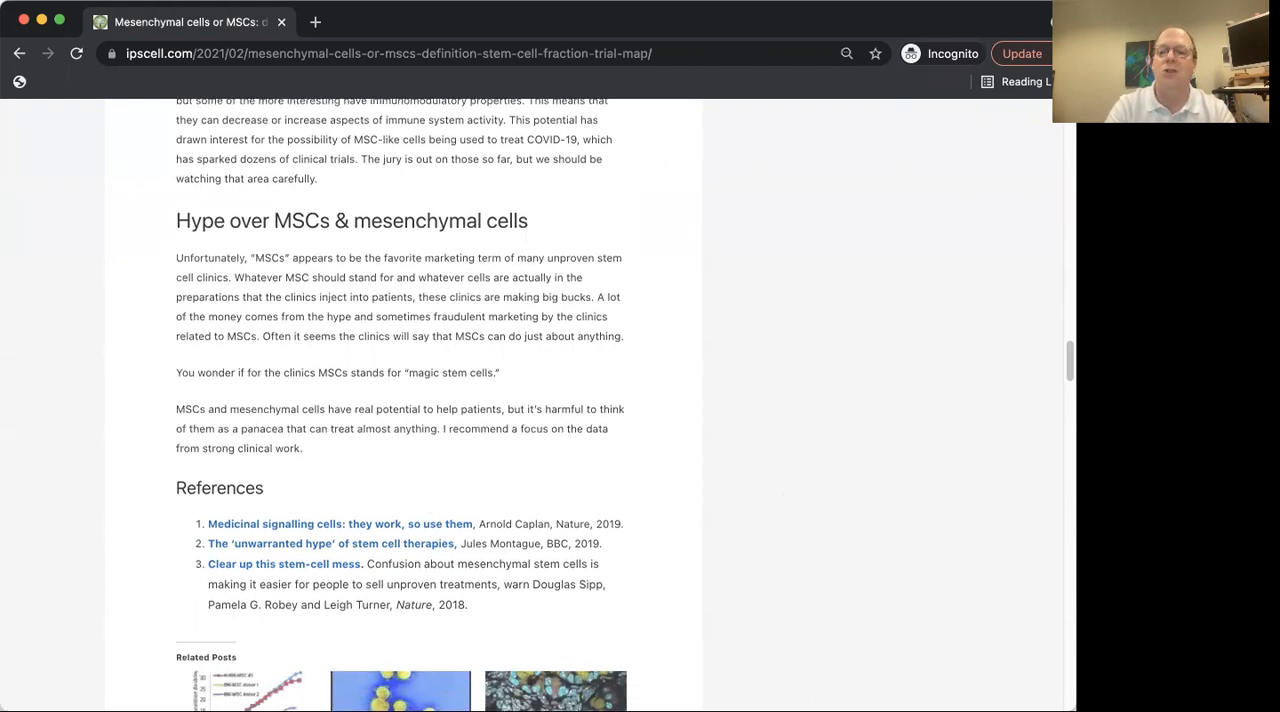